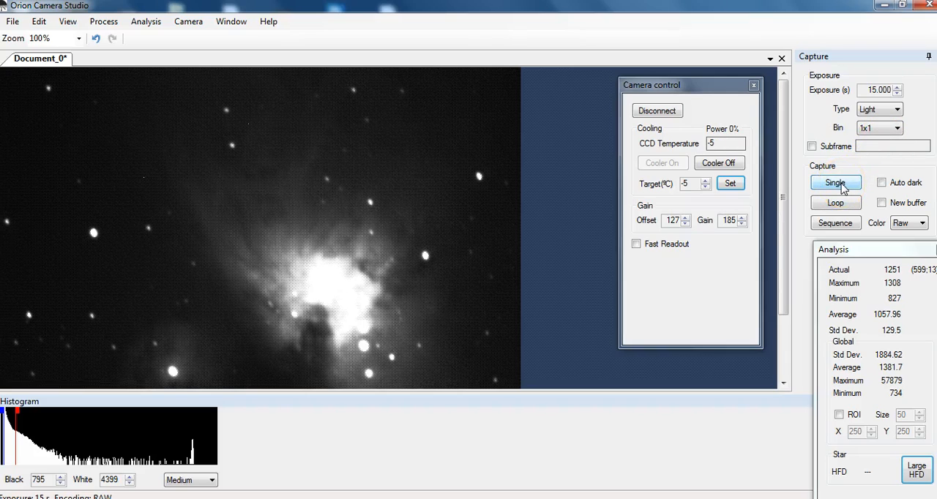
Take a single 15-second light exposure of the nebula and view the downloaded frame.
click(835, 182)
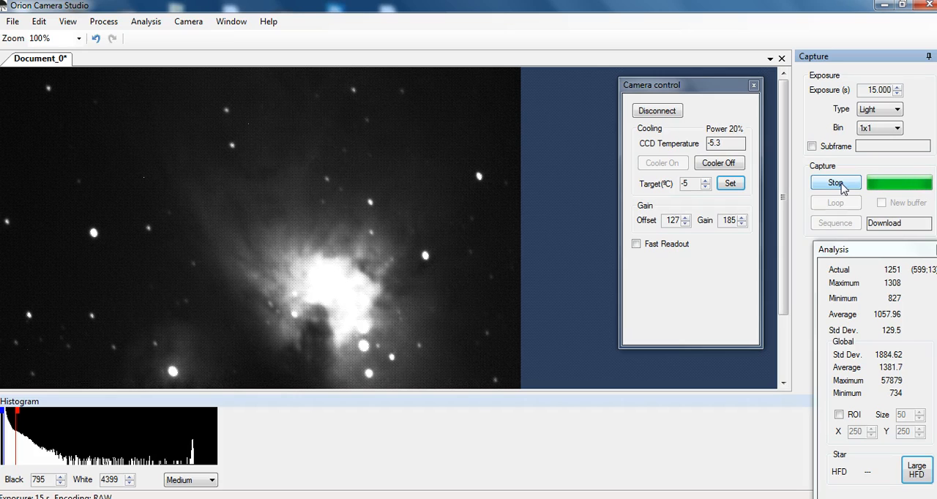
click(835, 182)
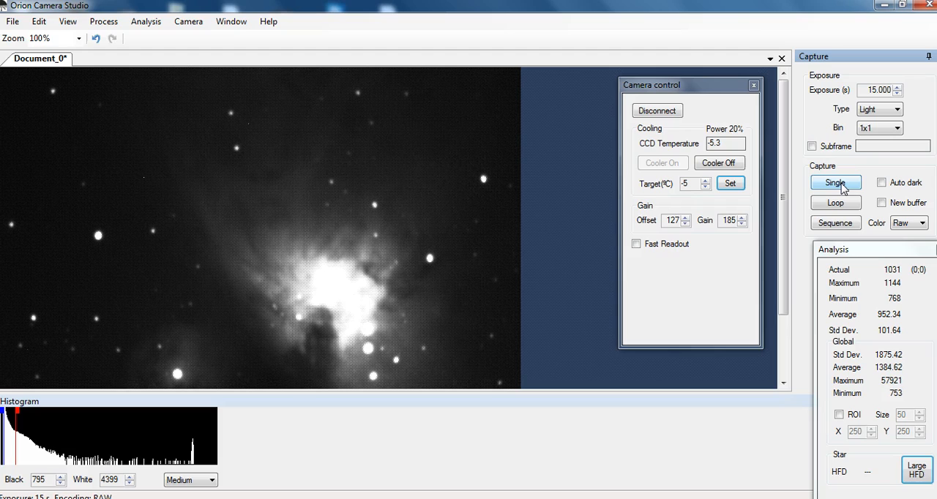
click(718, 162)
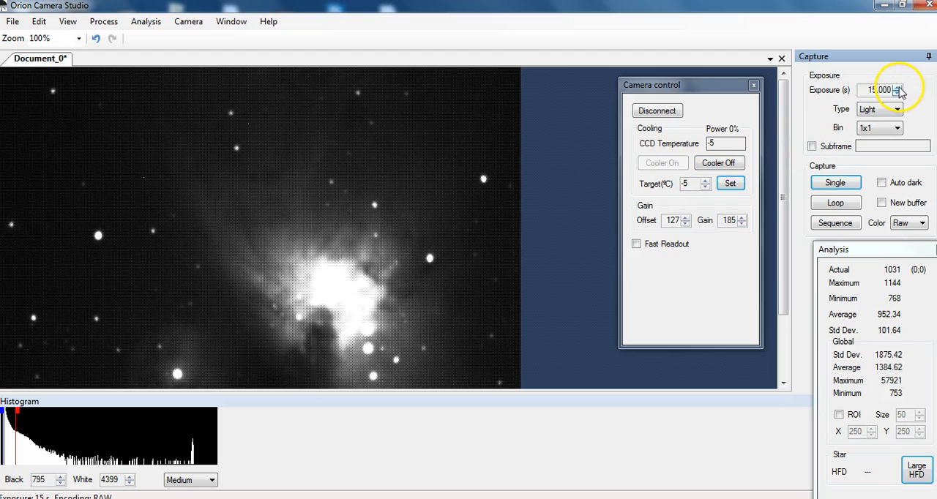
Raise the exposure to 20 seconds and start a single light exposure.
click(898, 87)
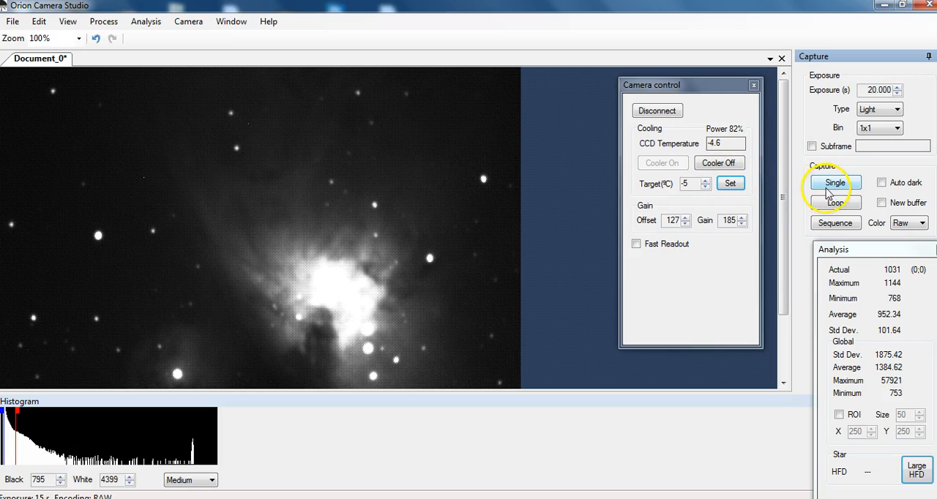
click(834, 182)
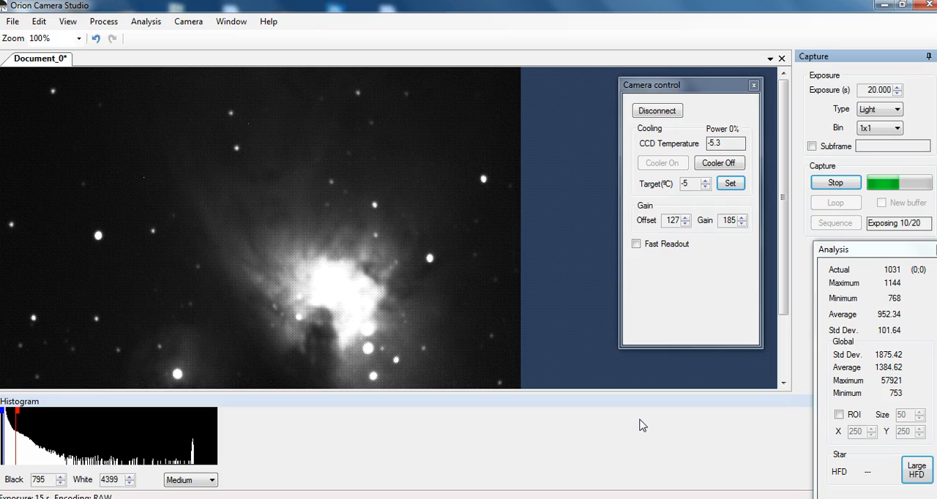
mouse_move(470, 432)
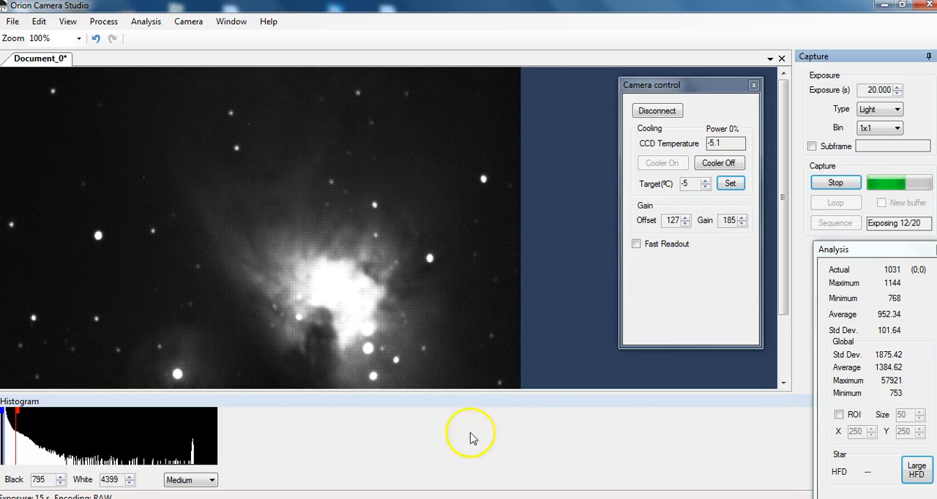
mouse_move(346, 411)
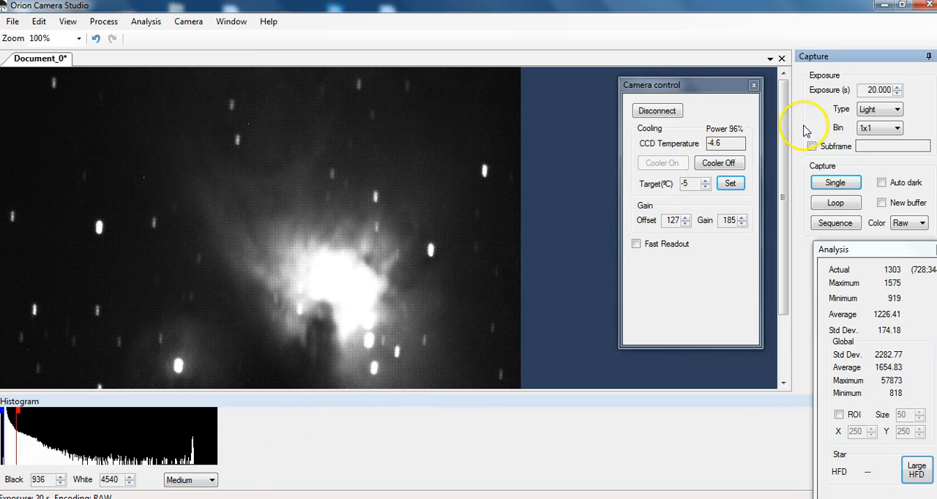
Lower the exposure back to 15 seconds and start a single light frame.
click(897, 93)
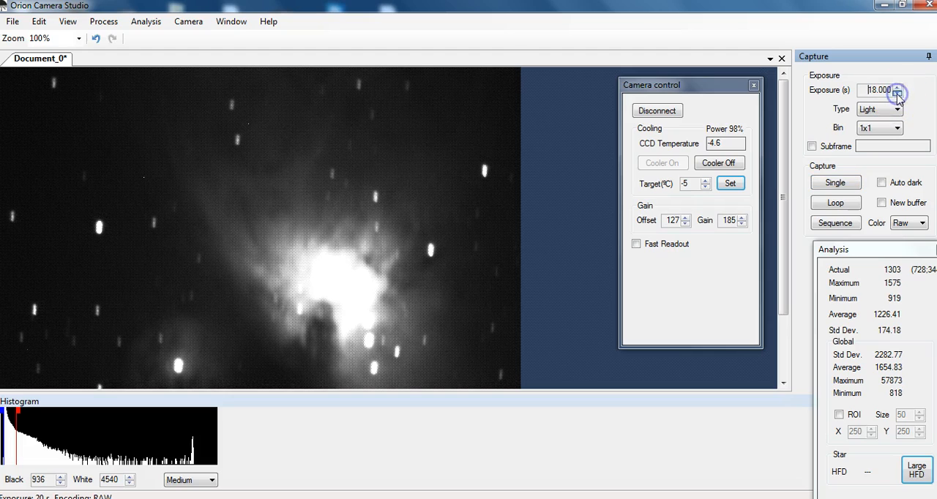
click(896, 93)
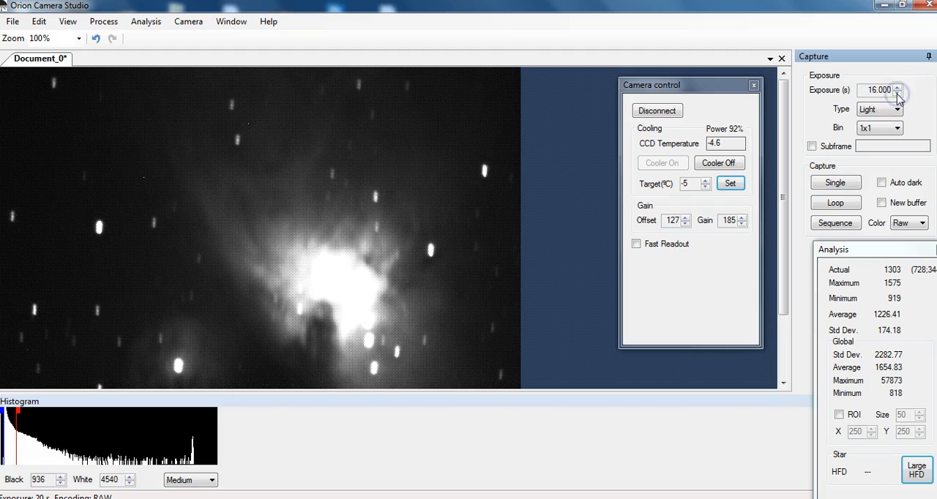
click(896, 93)
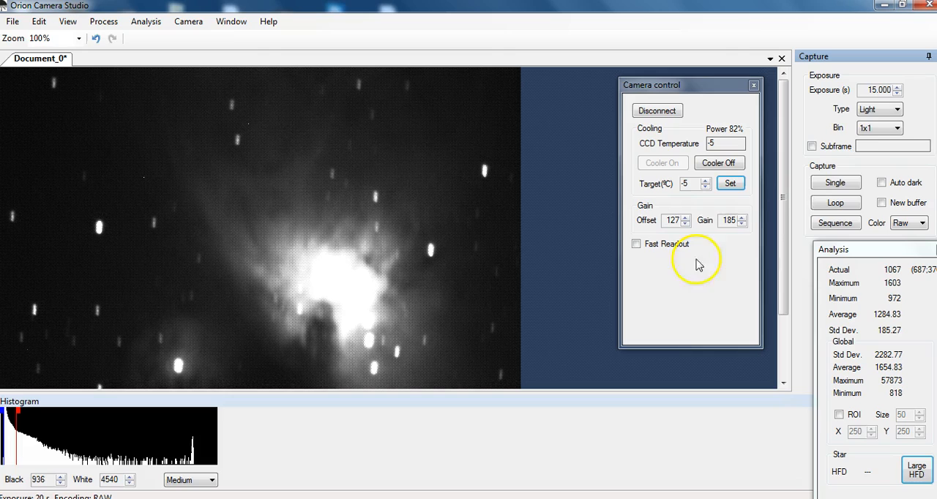
click(836, 182)
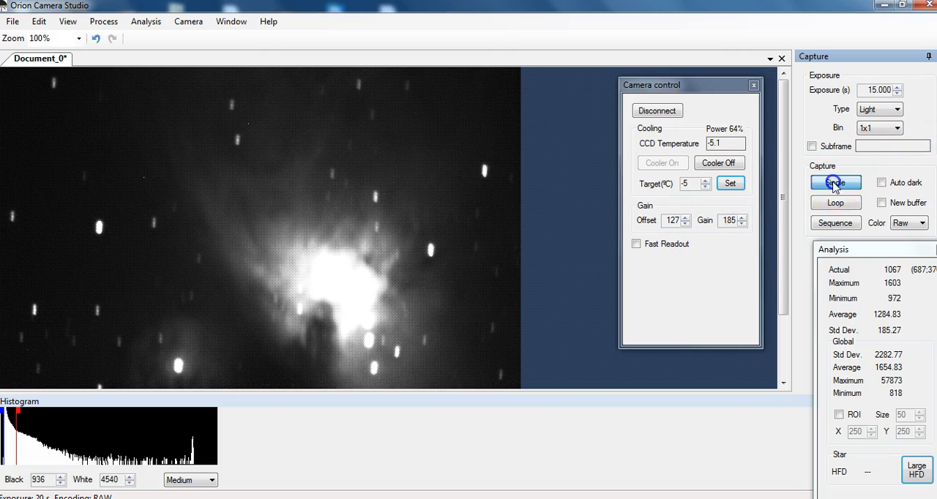
click(835, 183)
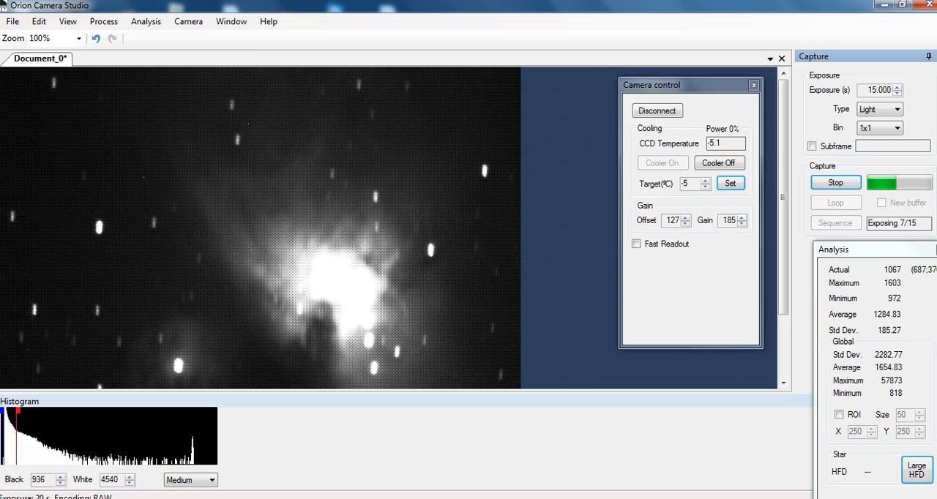
mouse_move(507, 496)
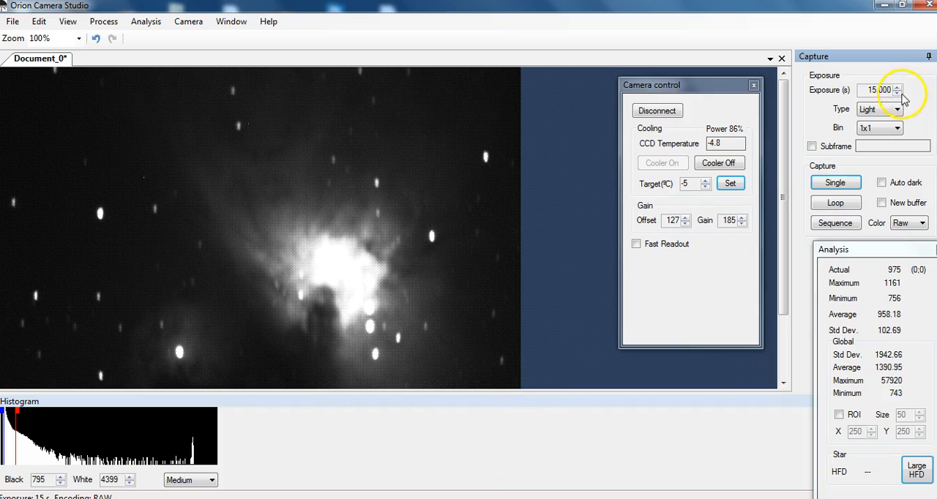
Set the exposure to 10 seconds and take a single light frame.
click(898, 93)
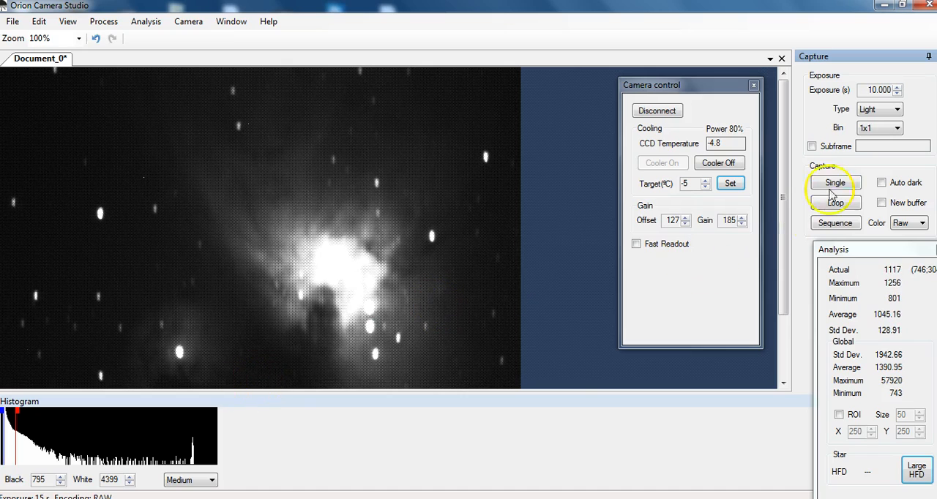
click(834, 182)
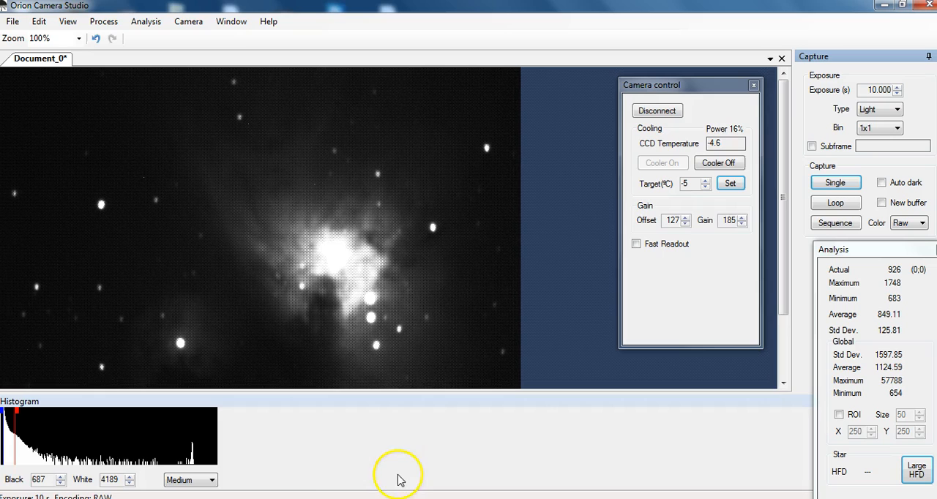
click(189, 479)
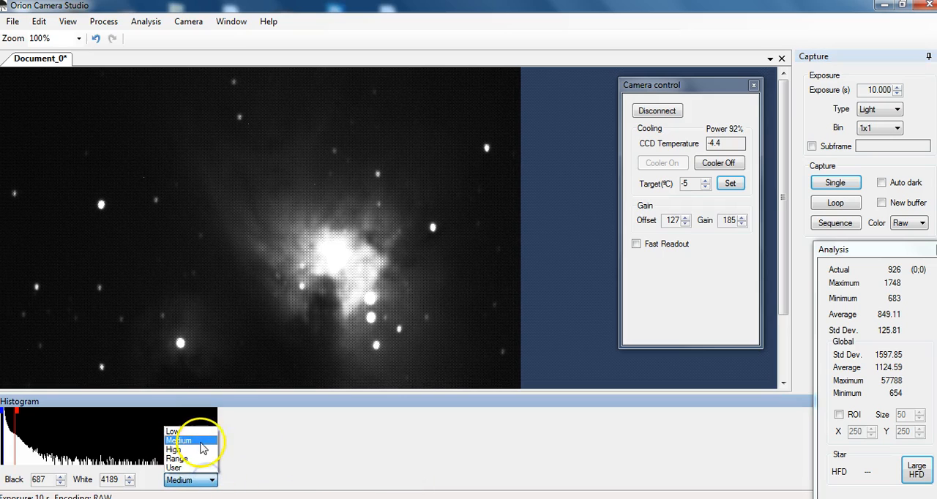
click(177, 449)
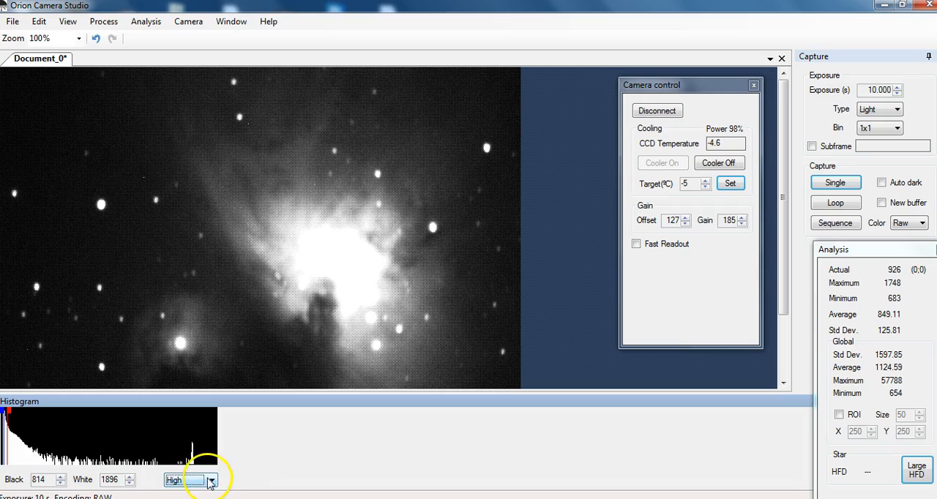
click(211, 480)
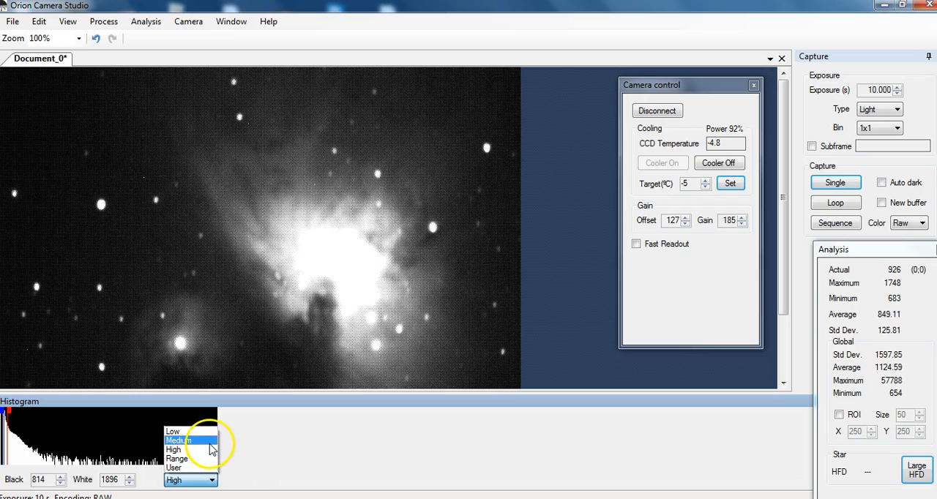
click(177, 440)
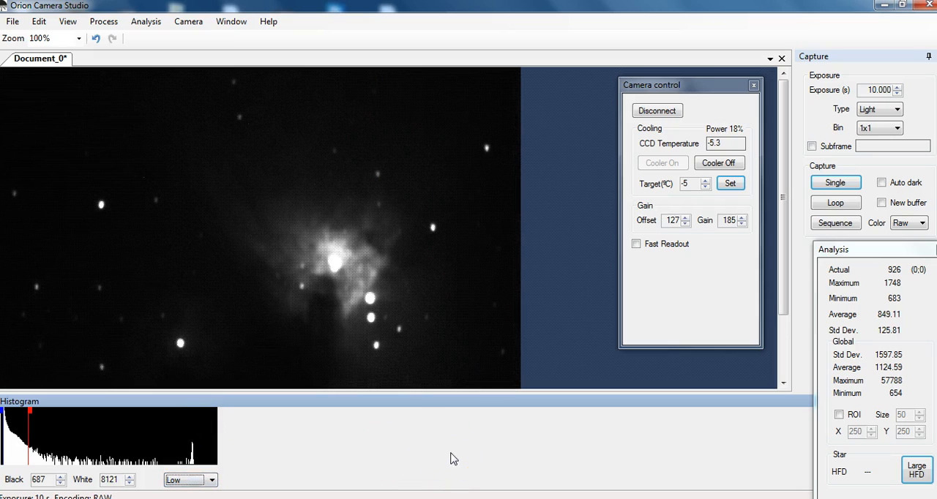
click(210, 479)
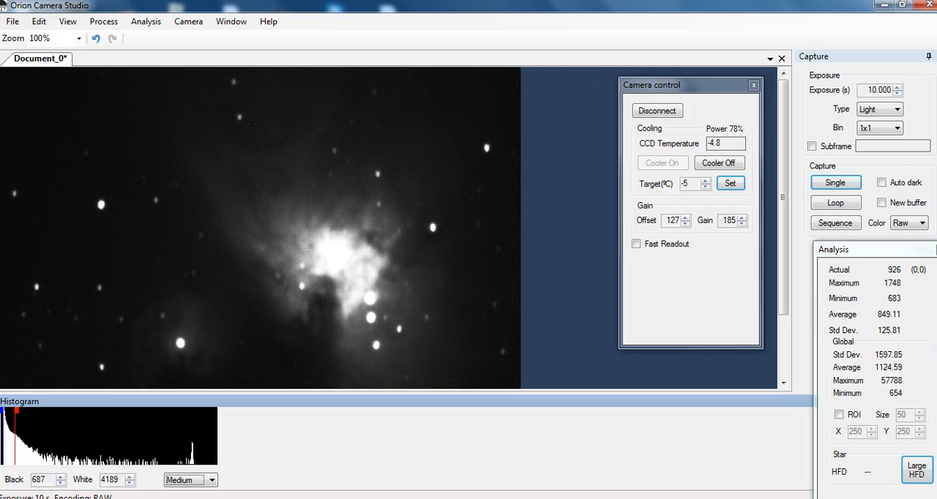
Switch capture to RGB colour and take a single 10-second colour frame.
click(919, 222)
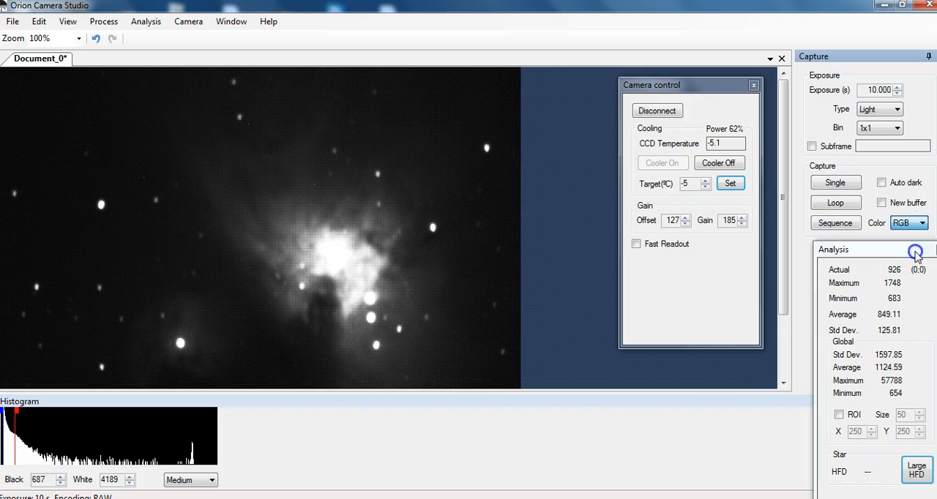
click(835, 182)
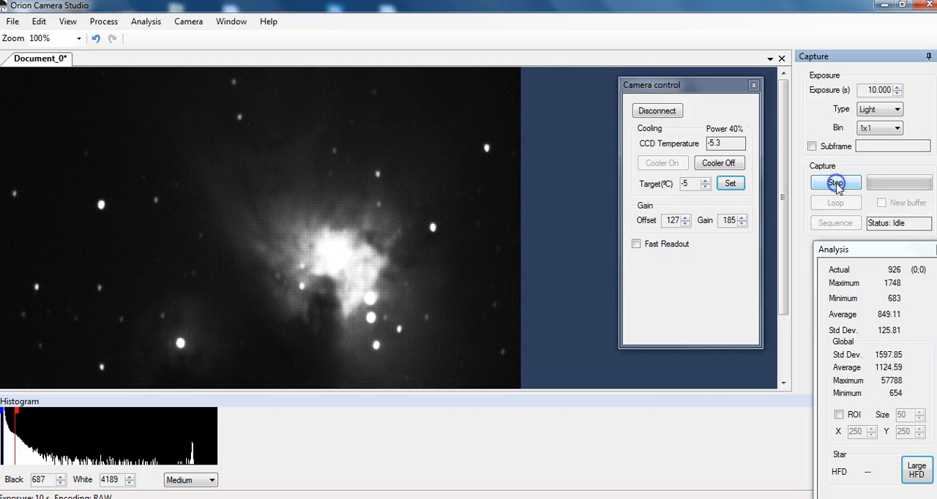
click(835, 183)
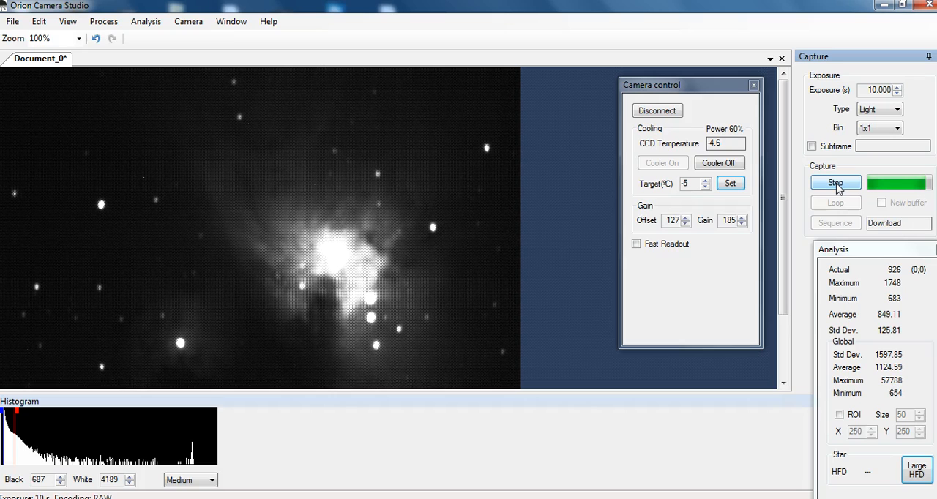
click(835, 182)
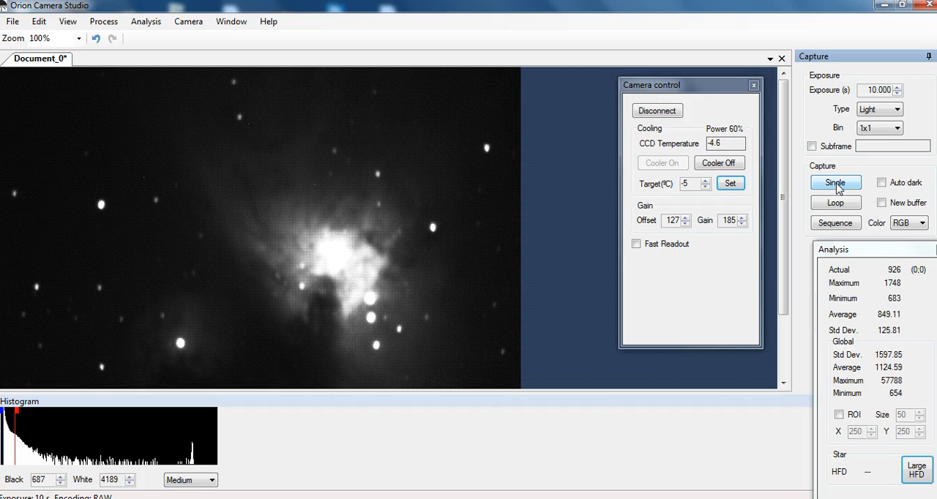
click(835, 183)
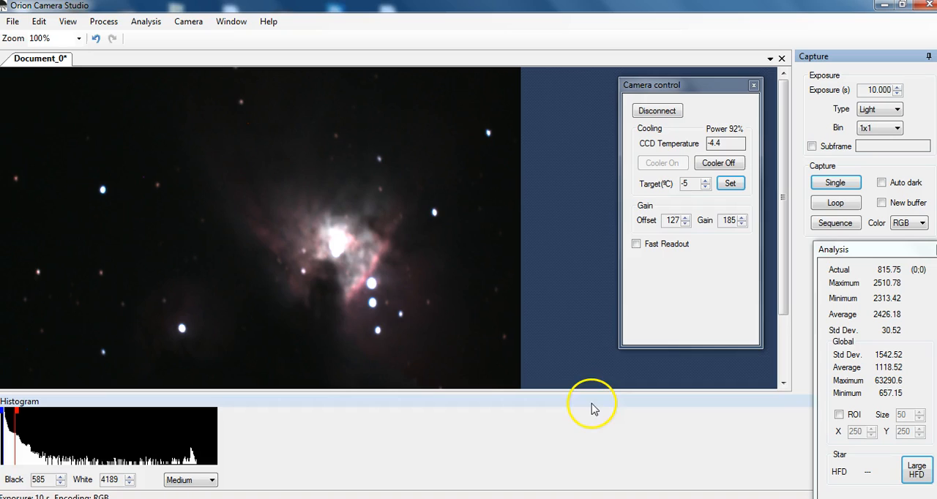
mouse_move(589, 434)
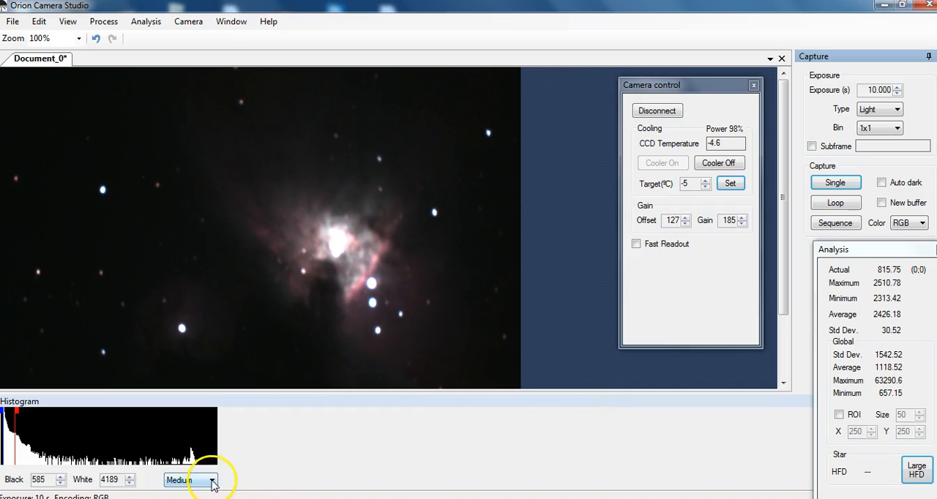
Display the nebula with Low stretch, then High, and reopen the stretch list.
click(211, 480)
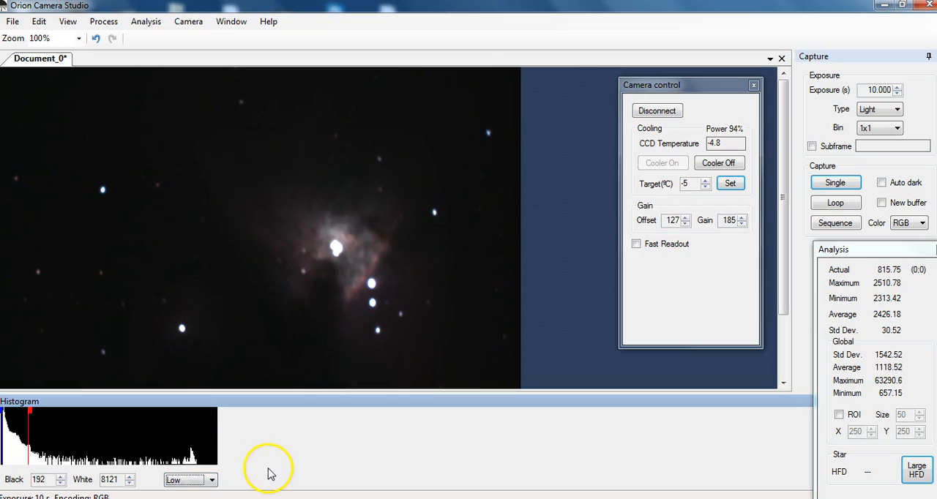
click(211, 479)
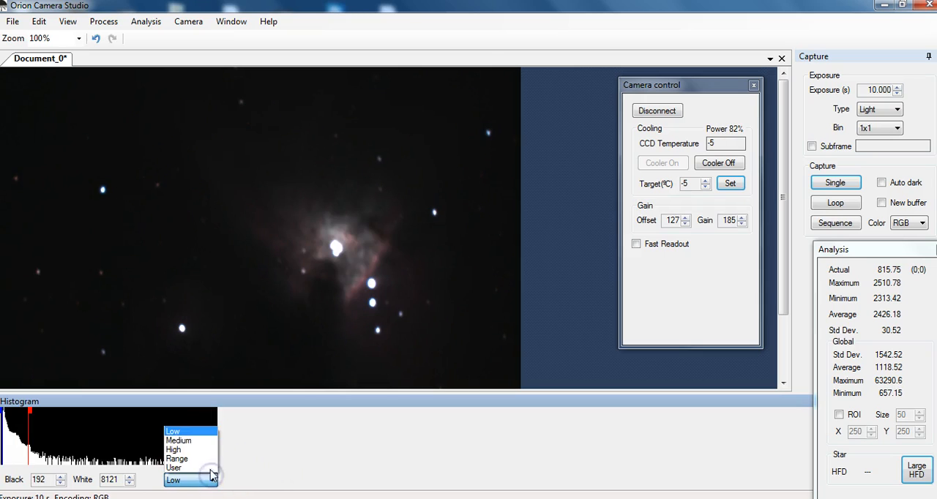
click(172, 449)
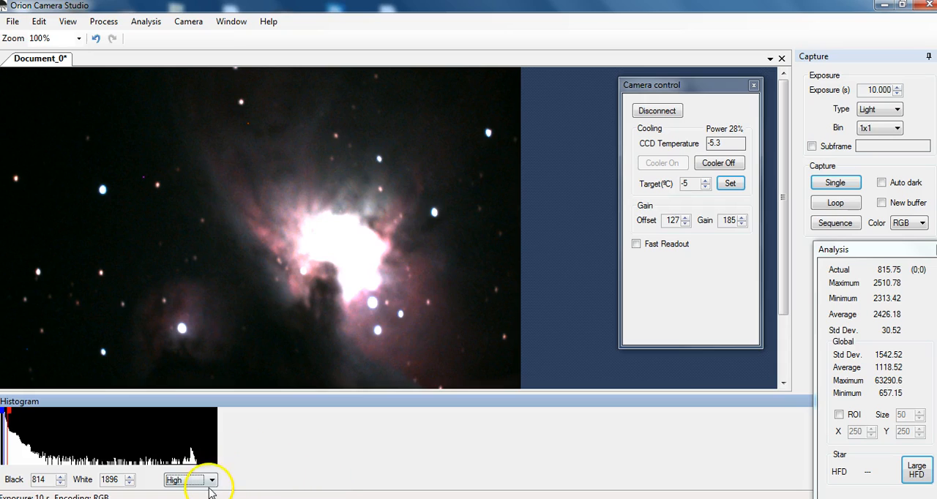
click(211, 480)
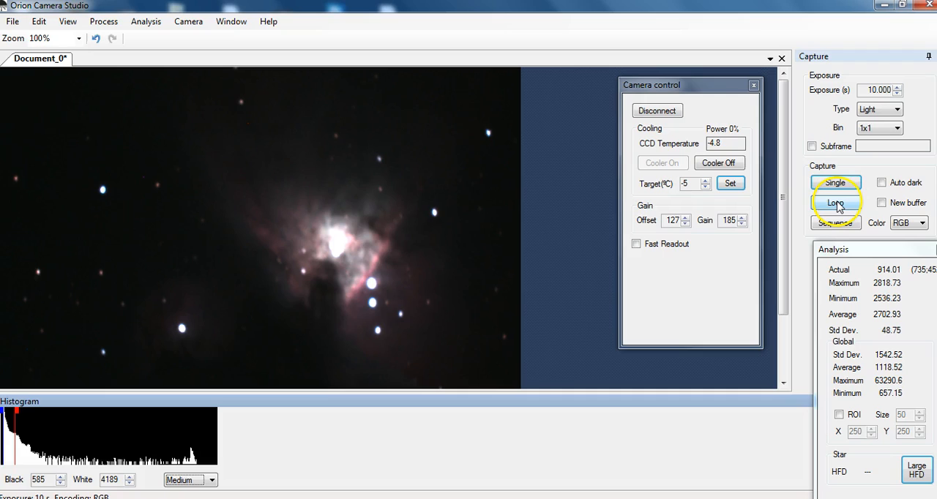
click(835, 202)
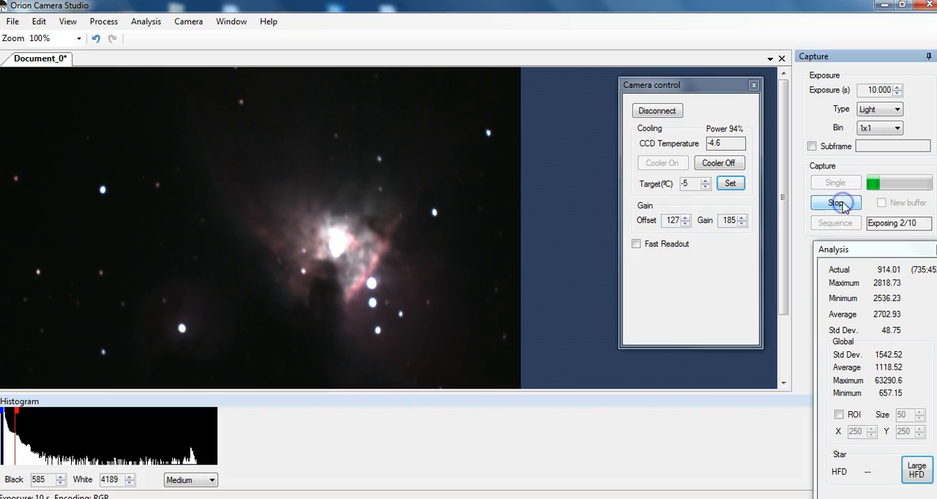
click(835, 202)
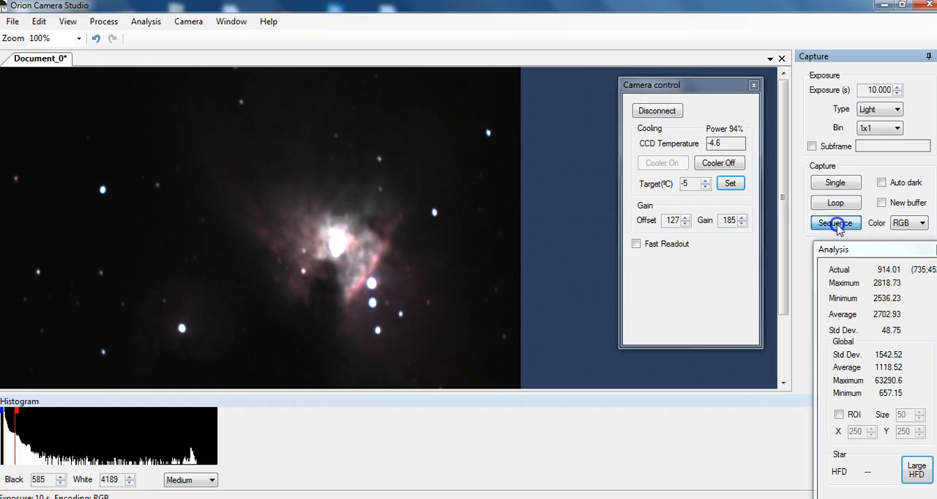
In the sequence setup, create and choose a new save folder 1-1-16 under 11-1-15.
click(834, 223)
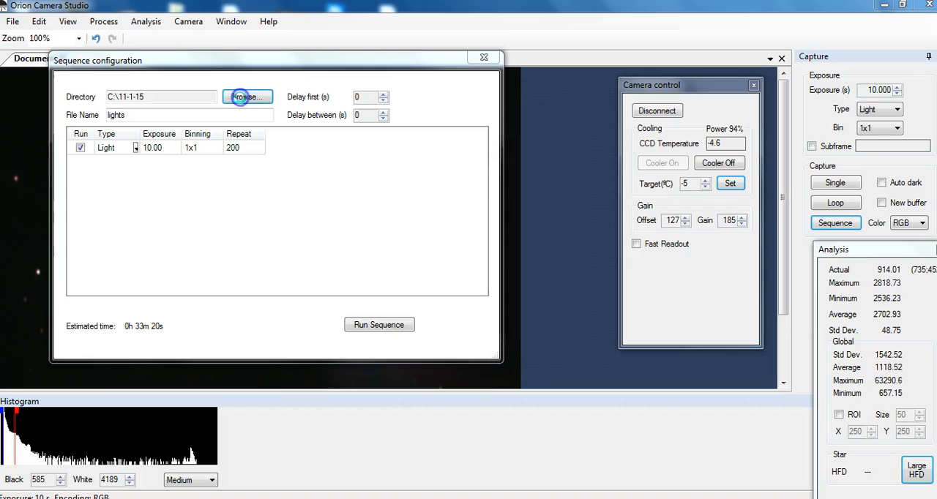
click(248, 97)
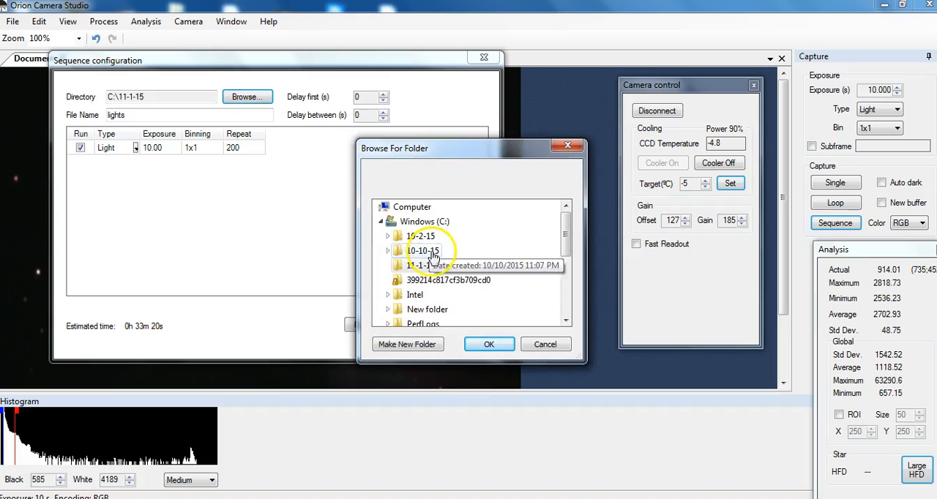
click(407, 344)
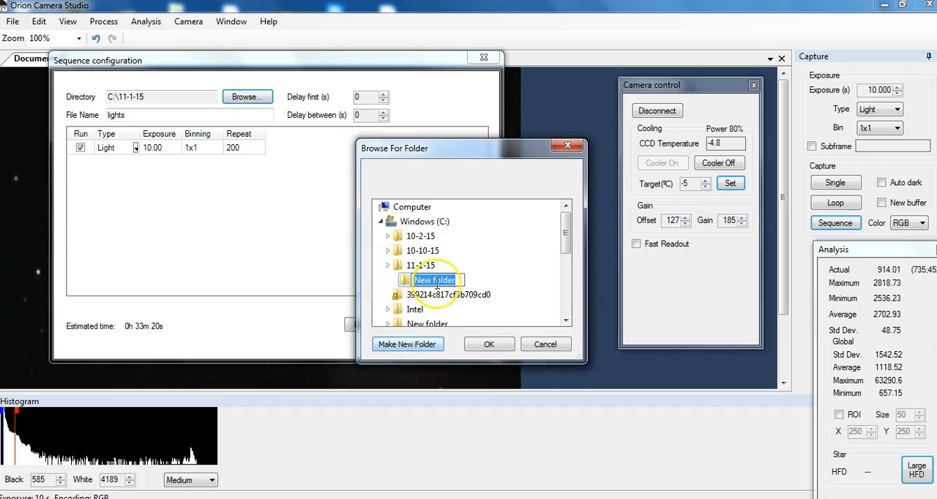
text(1)
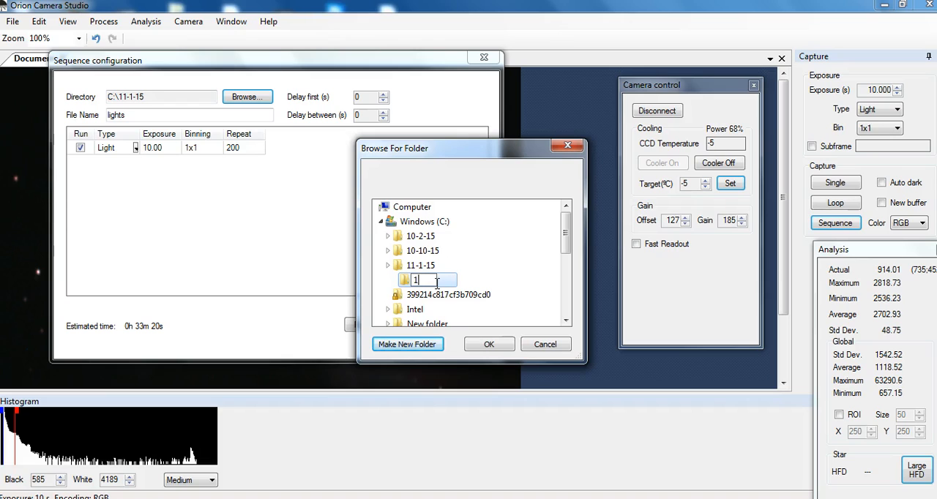
text(-1-)
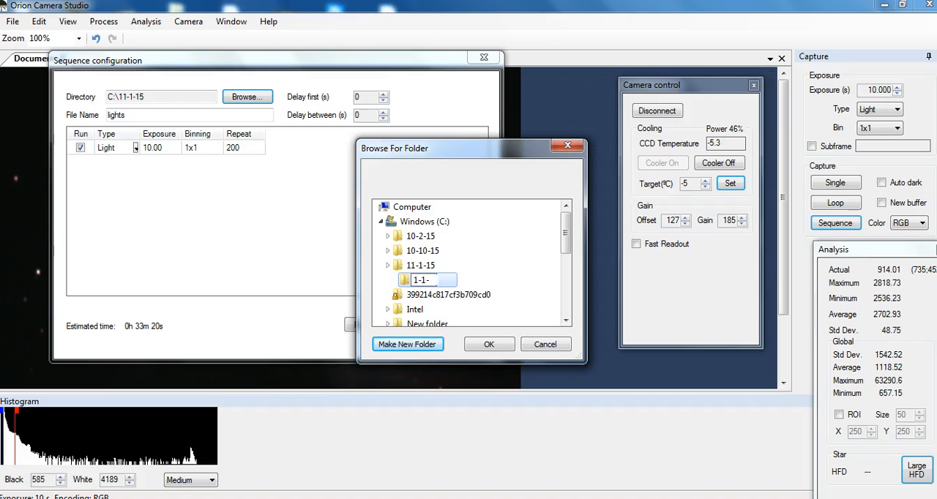
text(16)
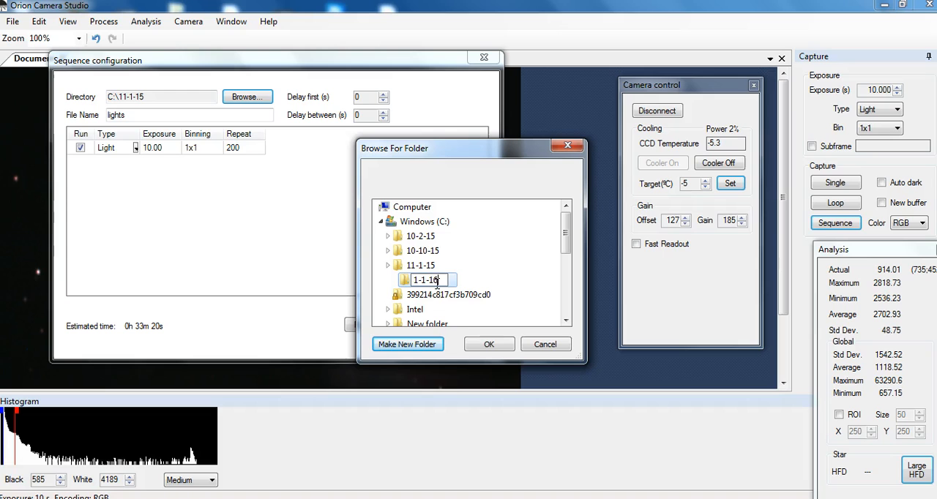
click(489, 344)
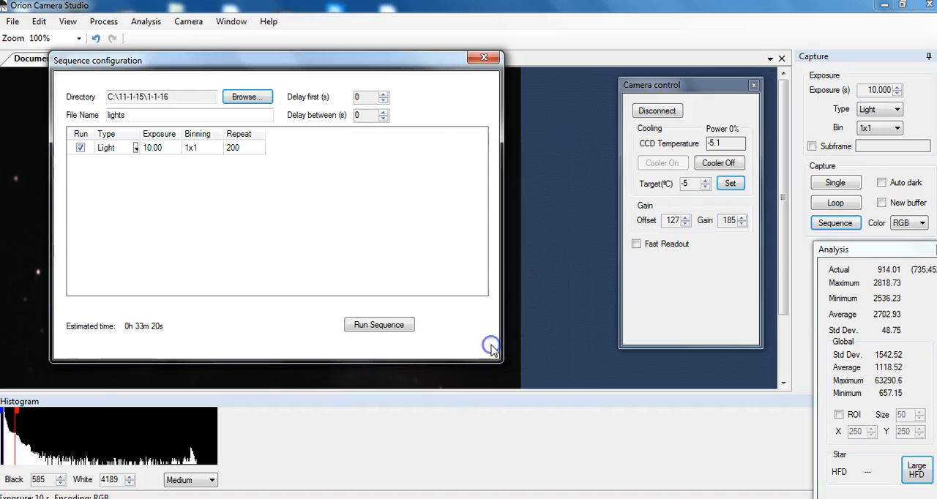
Create a 'light' folder inside 1-1-16 and set it as the save location.
click(247, 97)
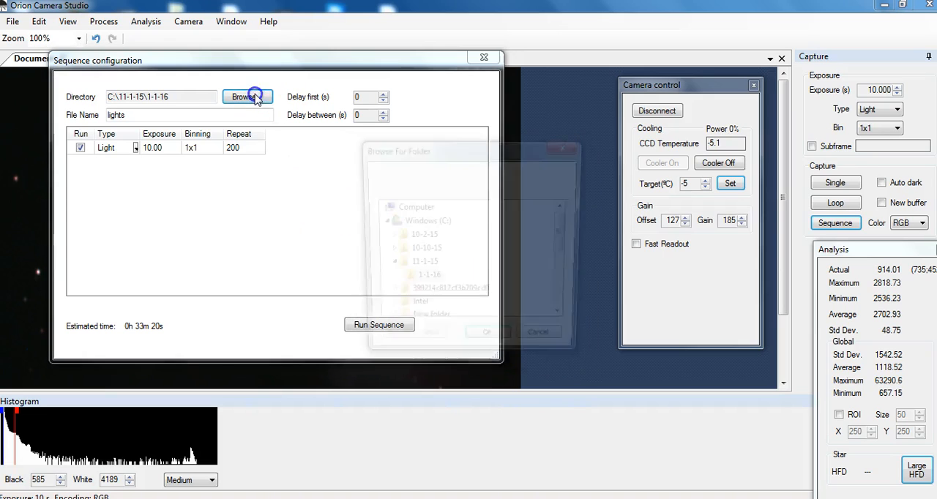
click(247, 97)
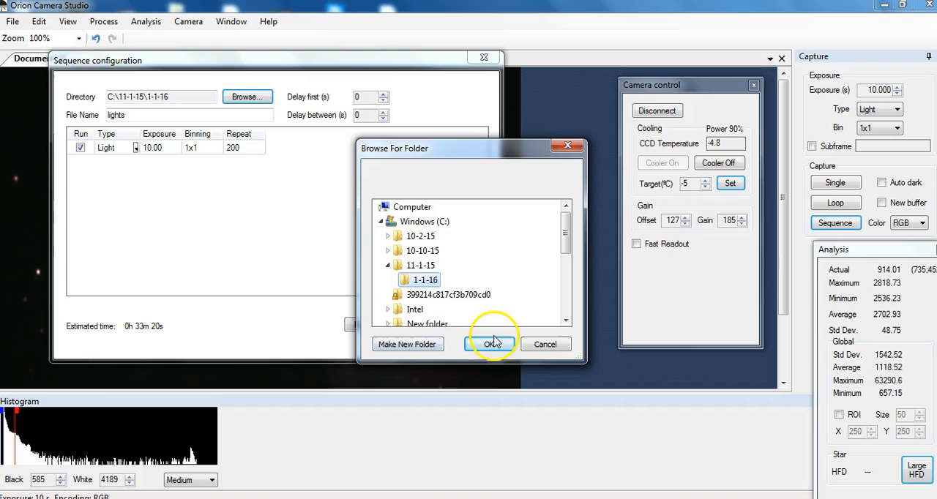
click(408, 344)
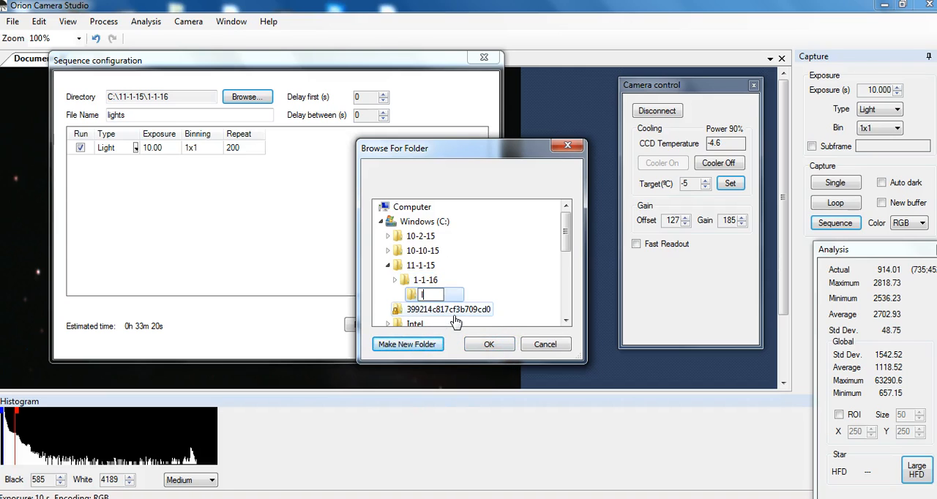
text(light)
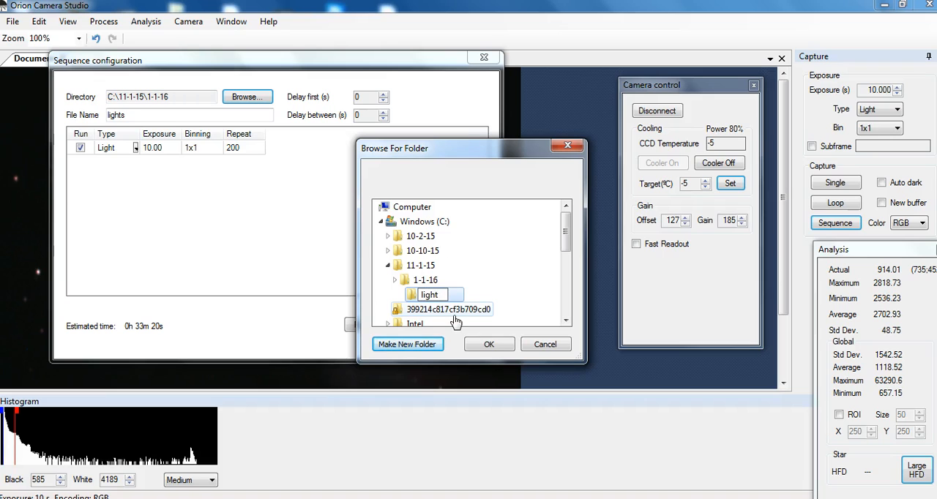
click(489, 344)
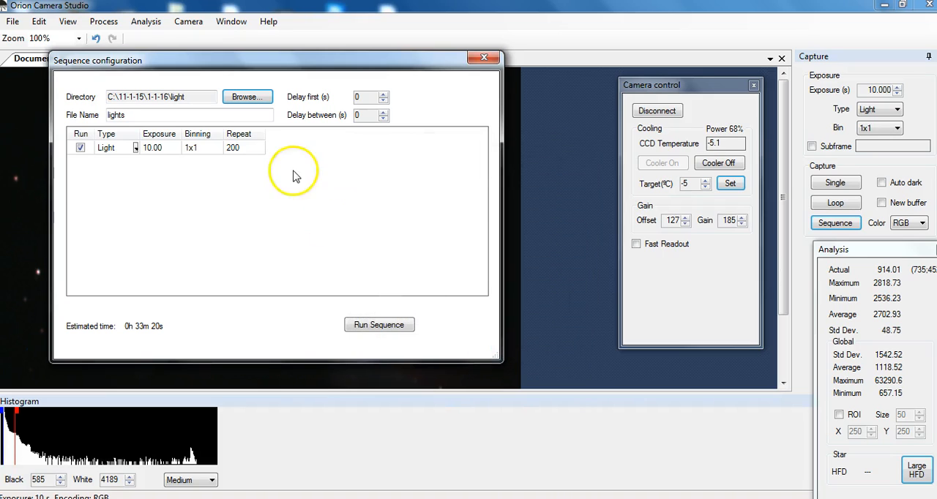
Reduce the Light row repeat count to 20 and run the sequence.
click(260, 150)
text(70)
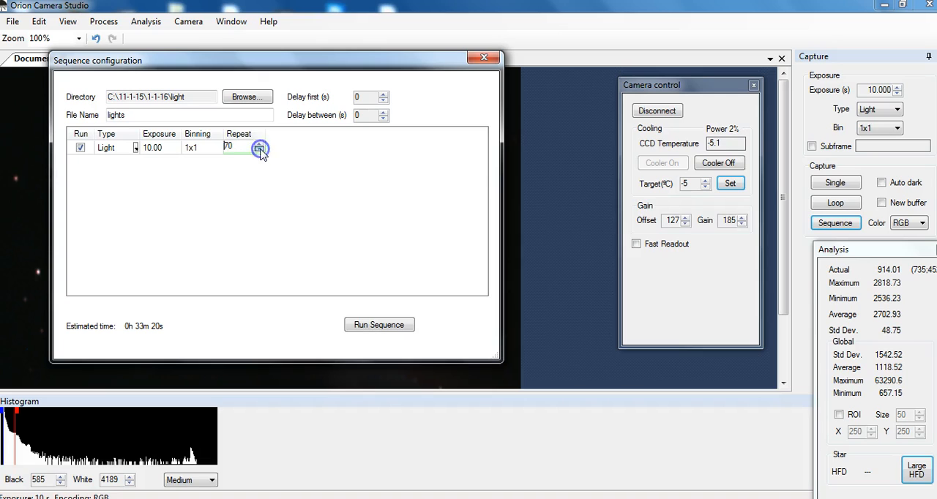
click(259, 150)
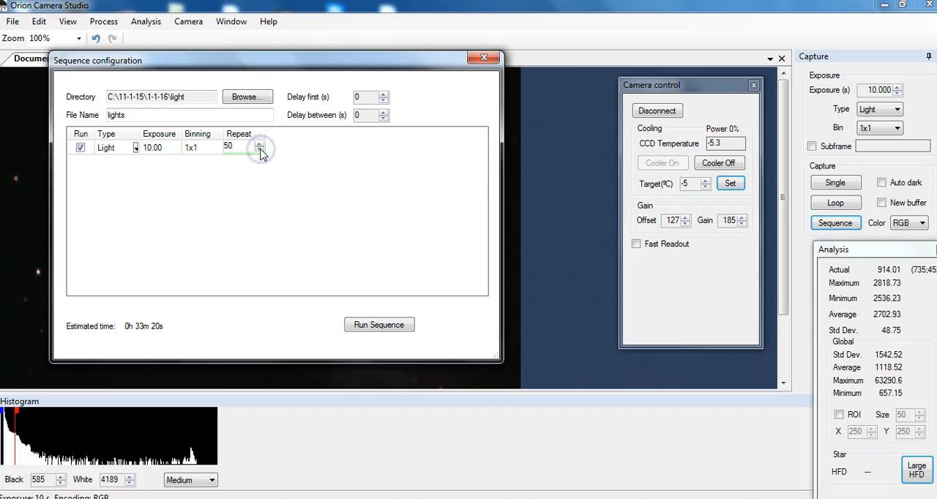
click(260, 150)
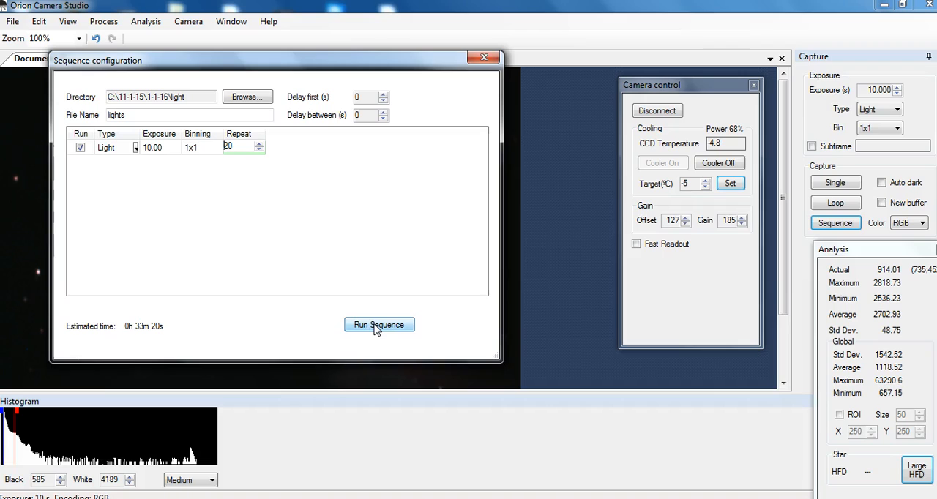
click(379, 325)
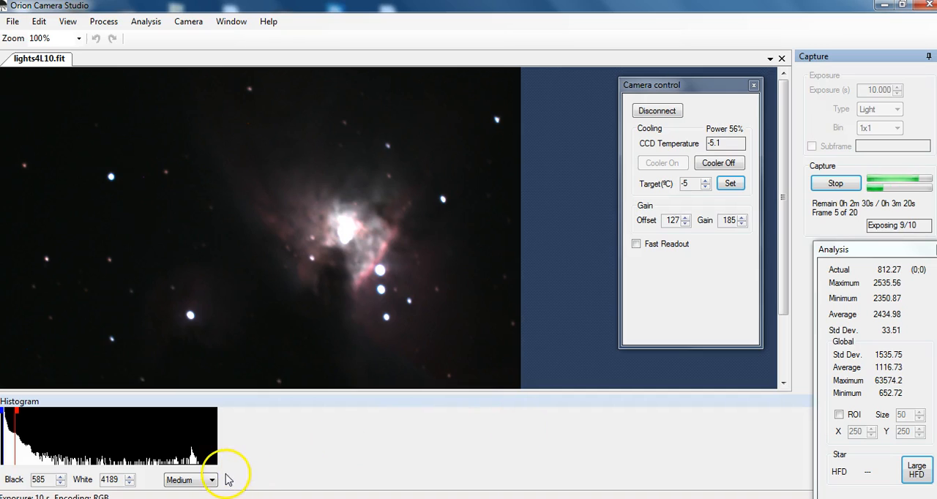
Change the live display stretch and sample pixel values below the nebula.
click(212, 480)
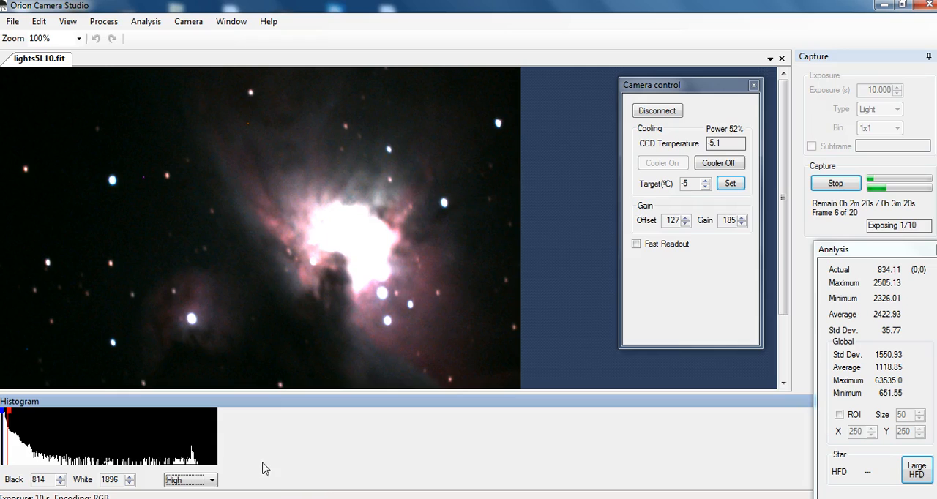
mouse_move(303, 485)
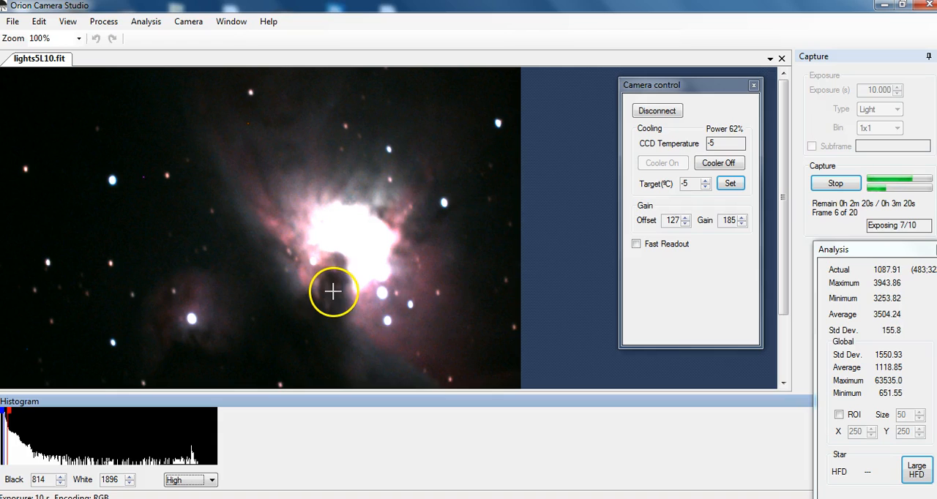
mouse_move(298, 364)
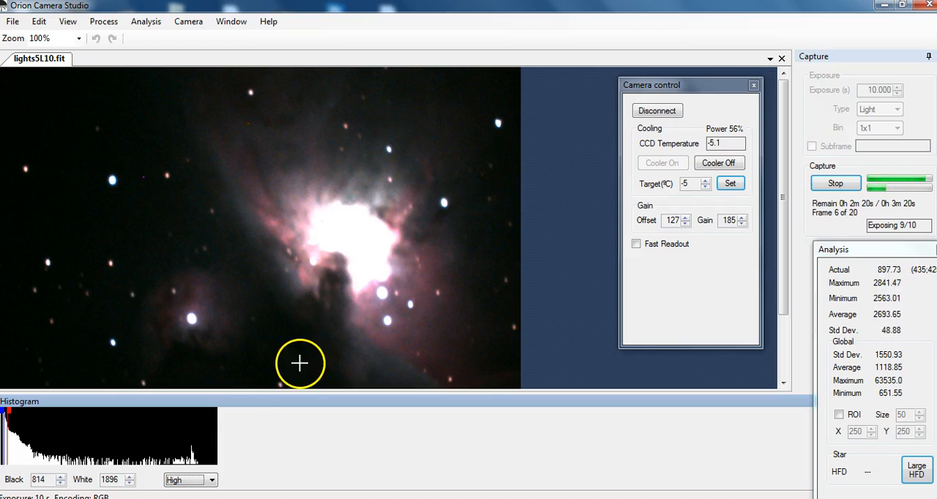
click(211, 480)
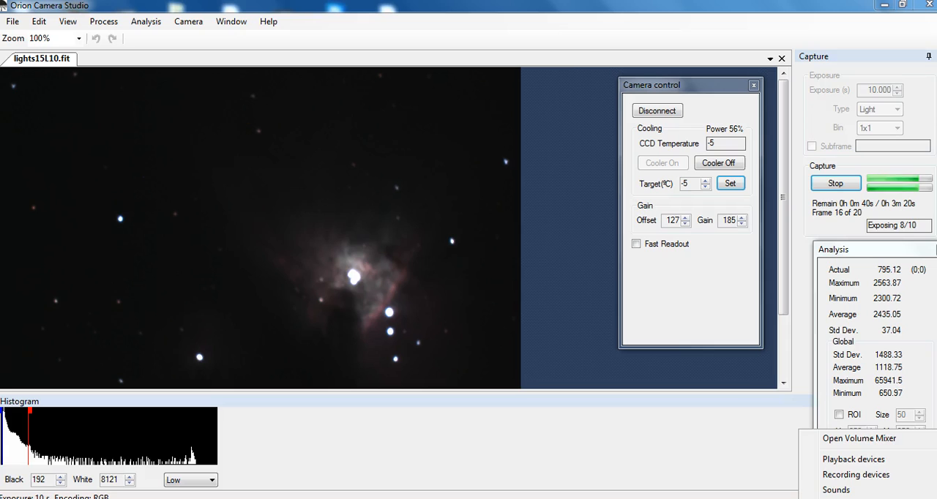
click(856, 475)
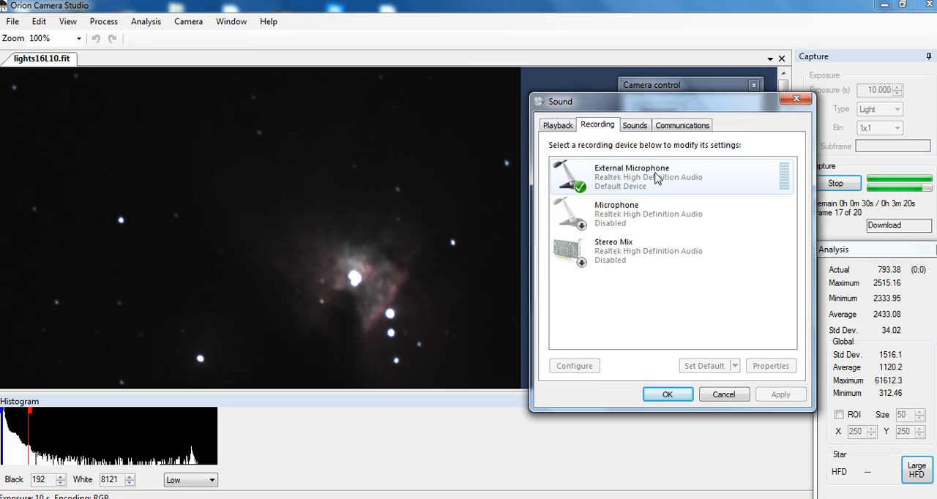
right_click(631, 175)
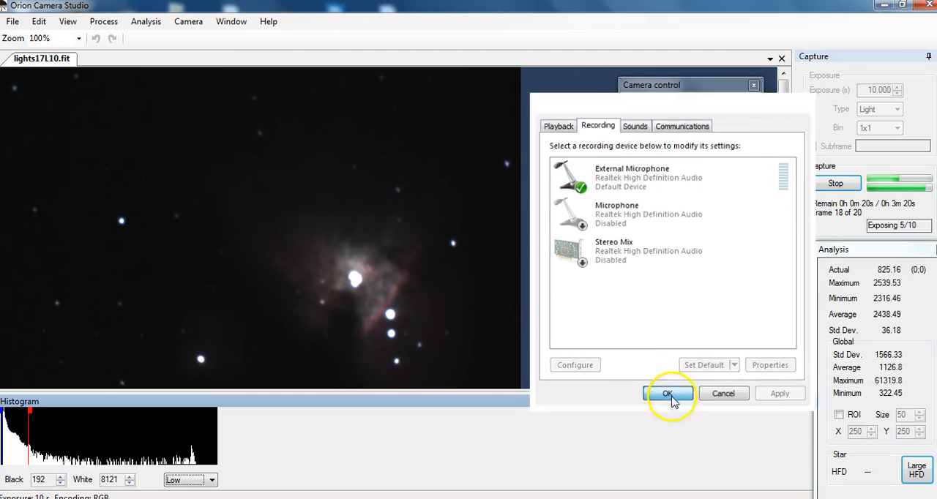
click(667, 393)
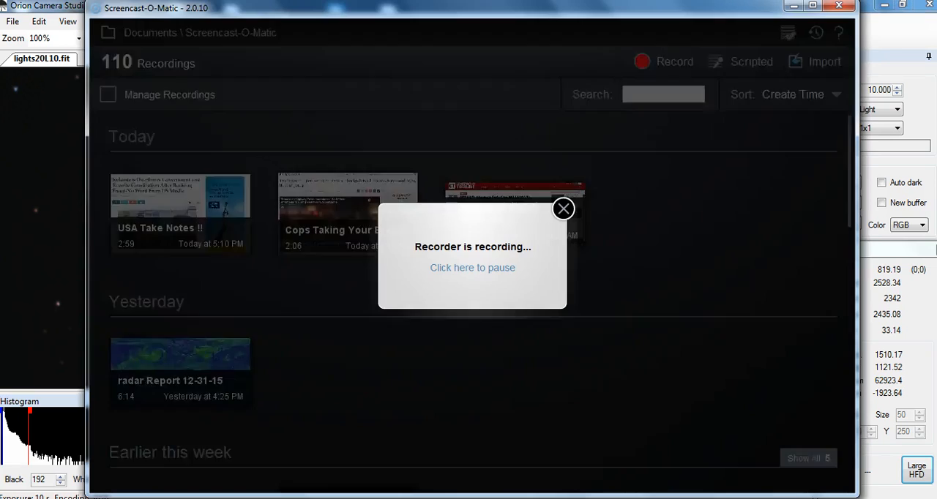
mouse_move(562, 208)
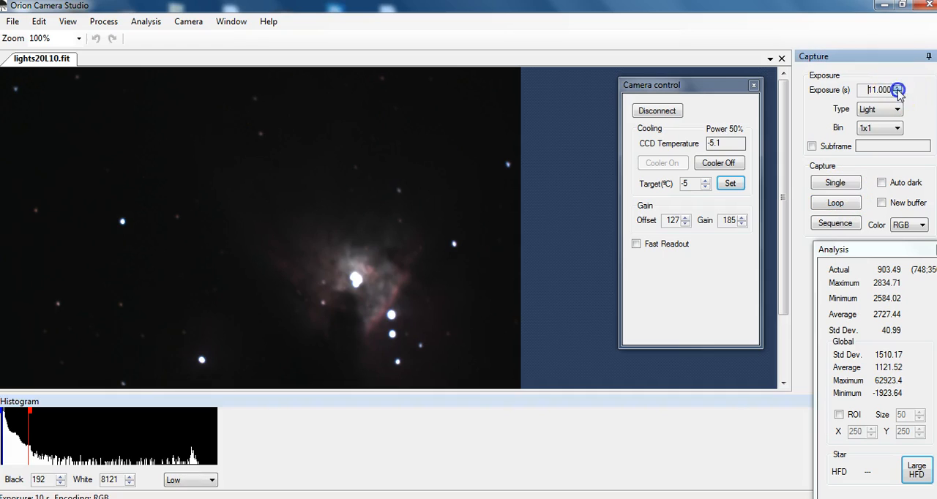
Lower the exposure to 1 second and take a one-second test frame.
click(898, 93)
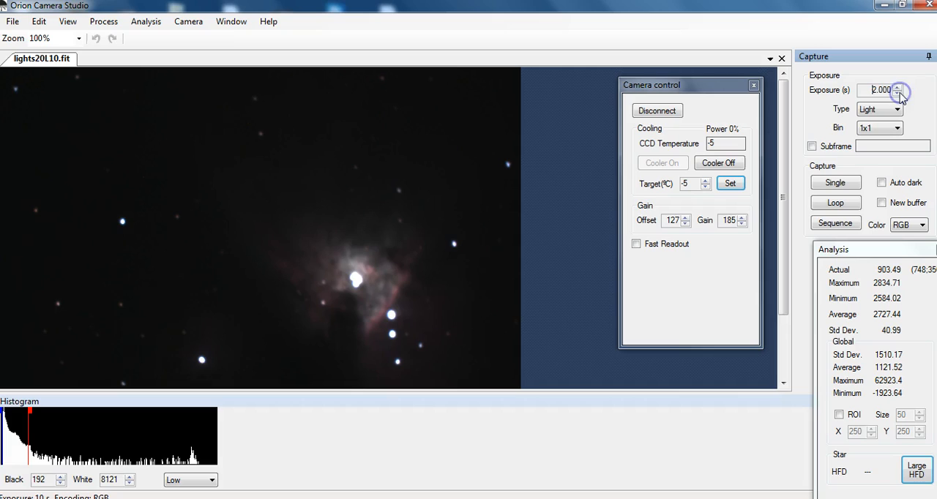
click(836, 183)
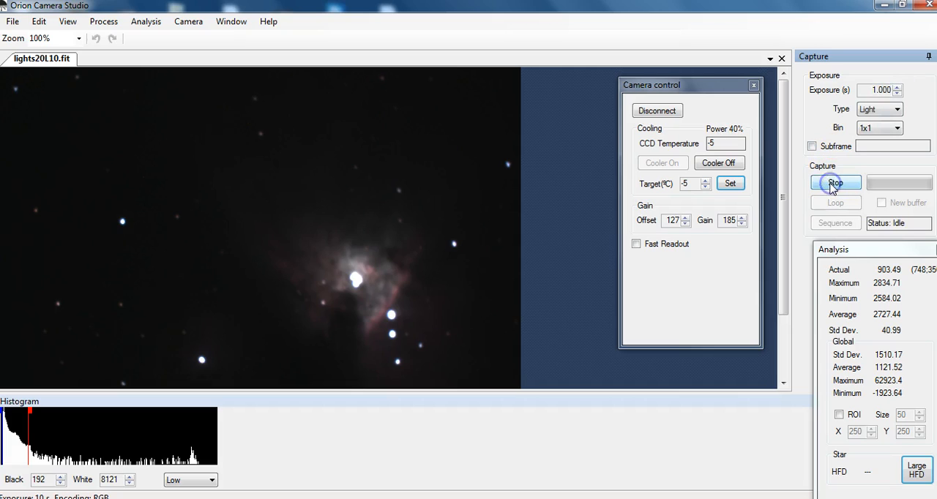
click(835, 183)
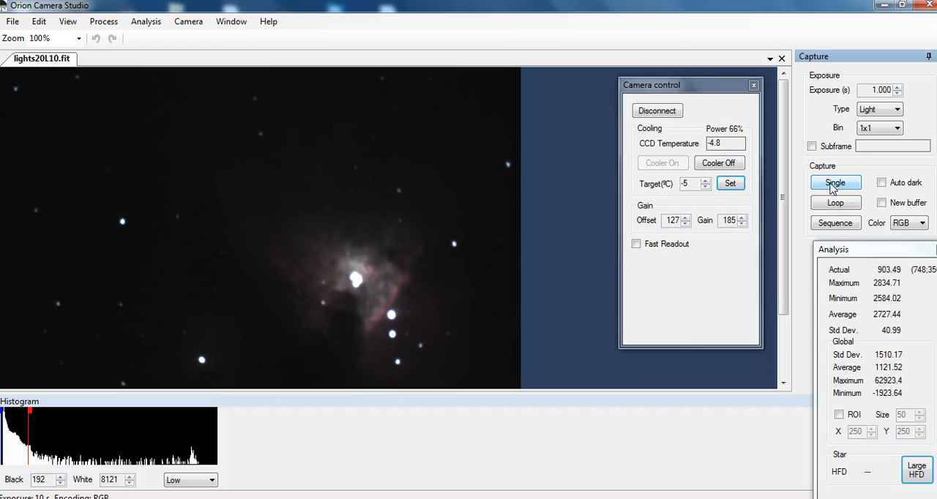
click(835, 182)
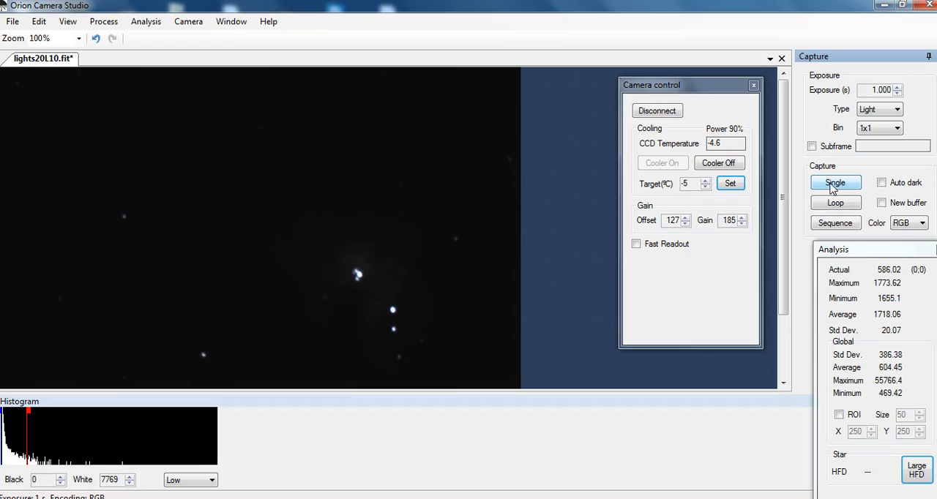
click(835, 182)
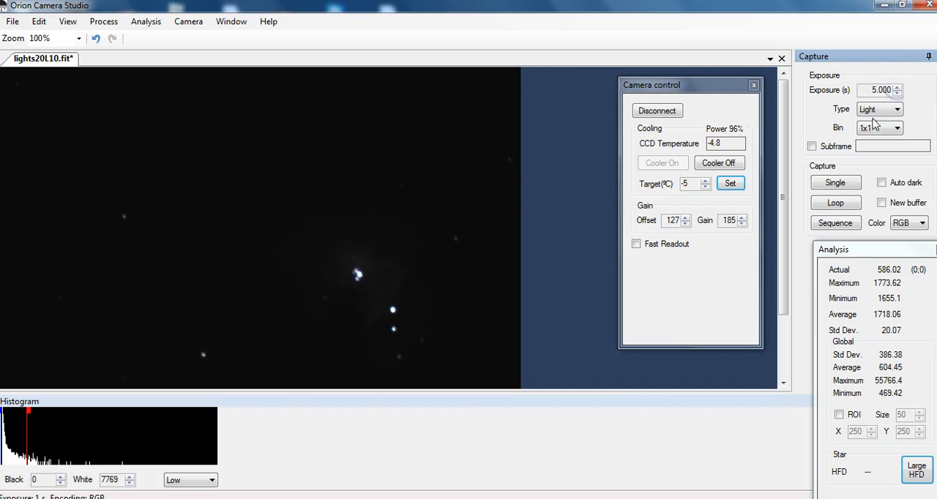
Take a 5-second test frame, start and stop a loop, then open the sequence setup.
click(835, 183)
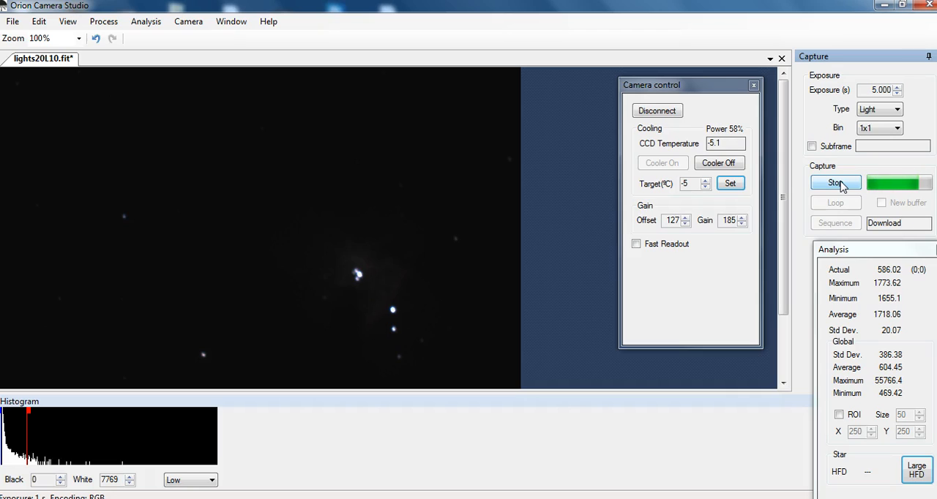
click(835, 182)
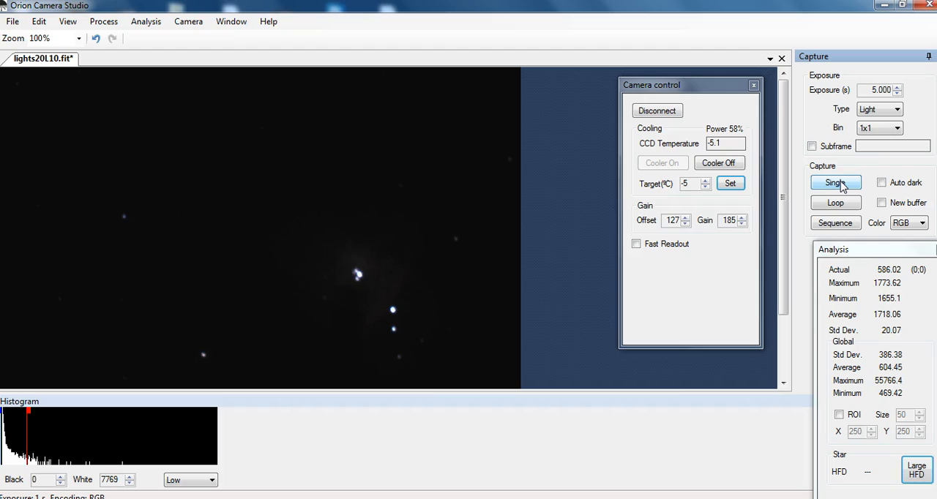
click(835, 182)
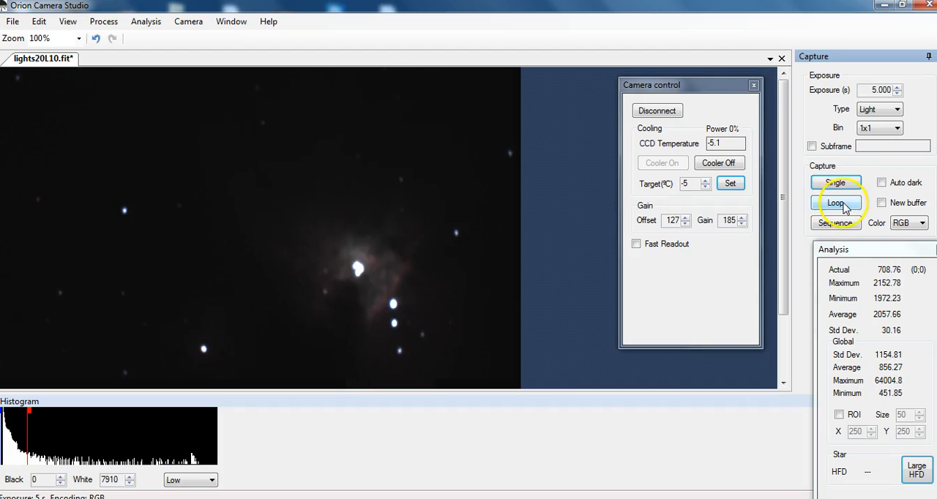
click(835, 203)
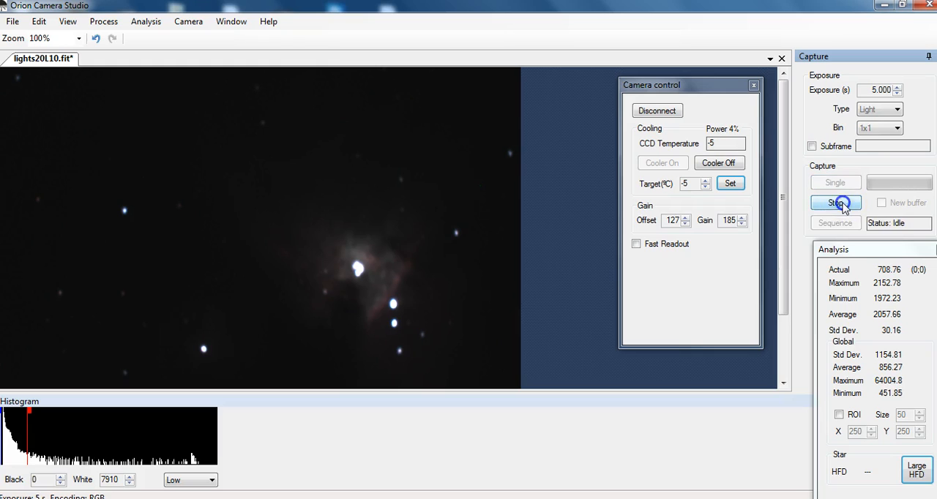
click(835, 202)
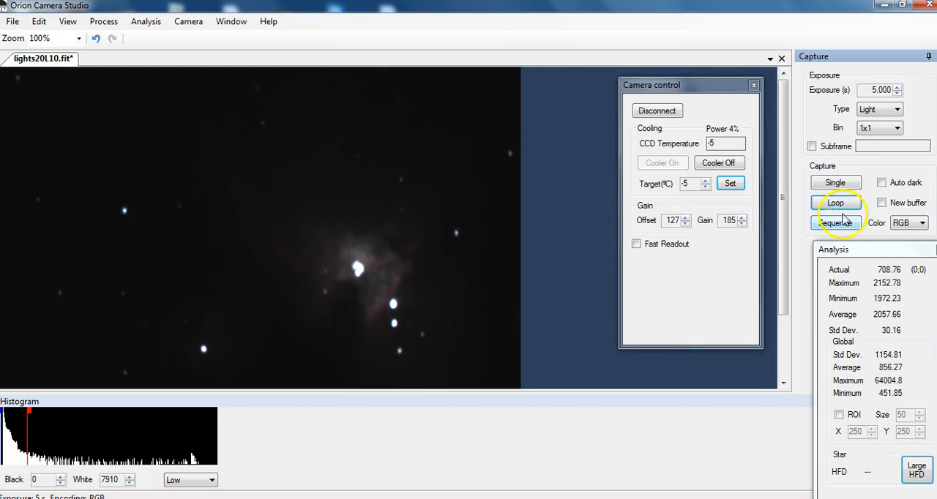
click(835, 222)
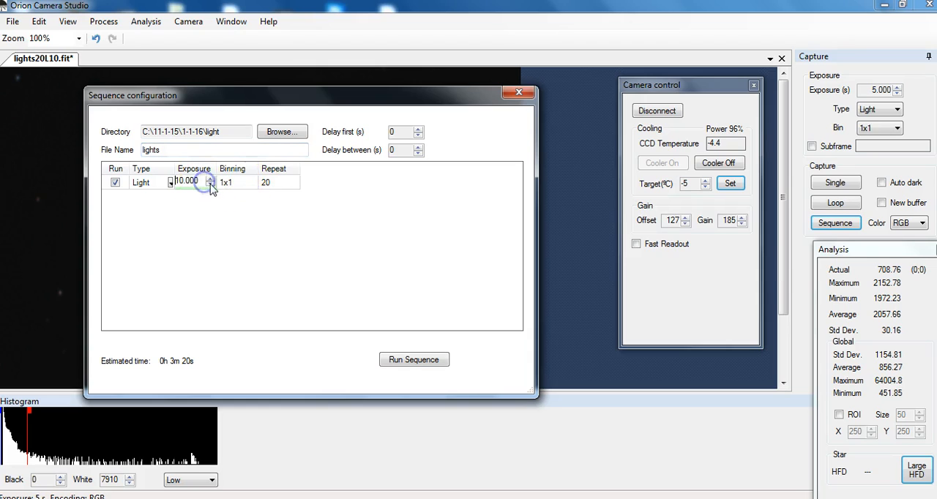
Set the sequence exposure to 5 seconds with 20 repeats and run it.
click(210, 185)
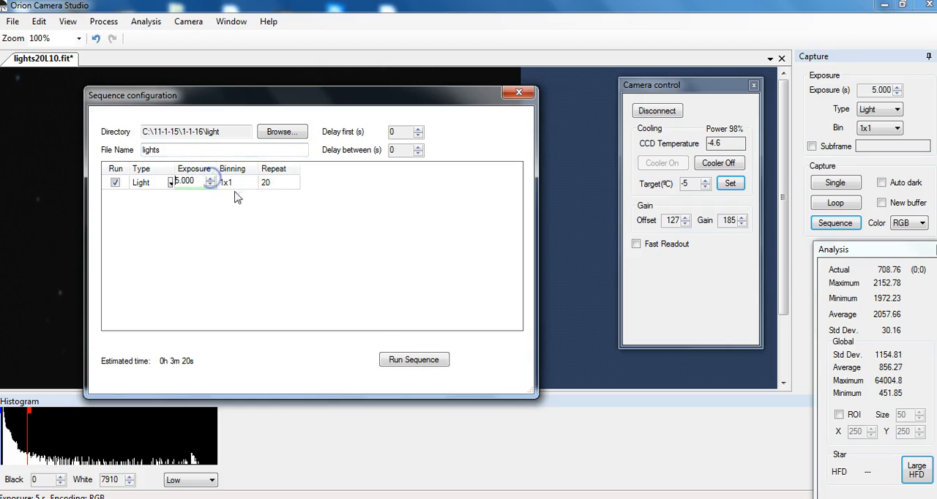
click(414, 359)
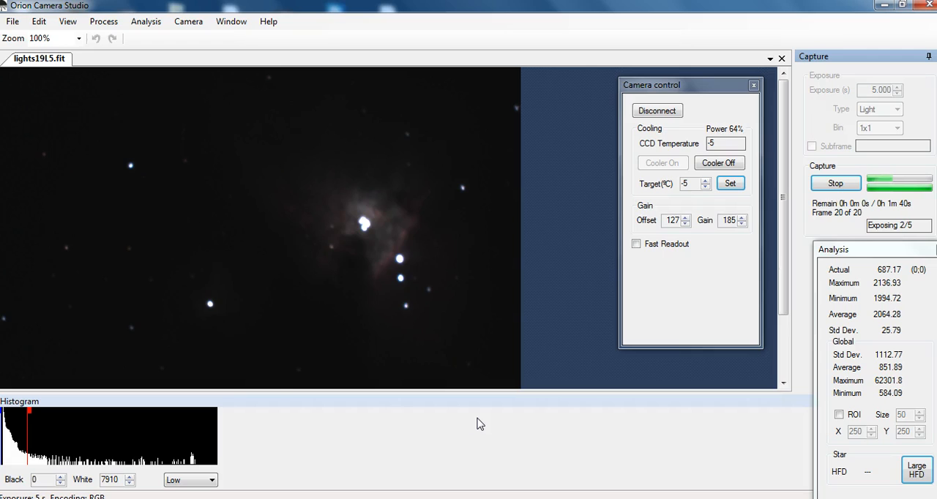
Raise the histogram display stretch to Medium, then High, on the final nebula frame.
click(213, 480)
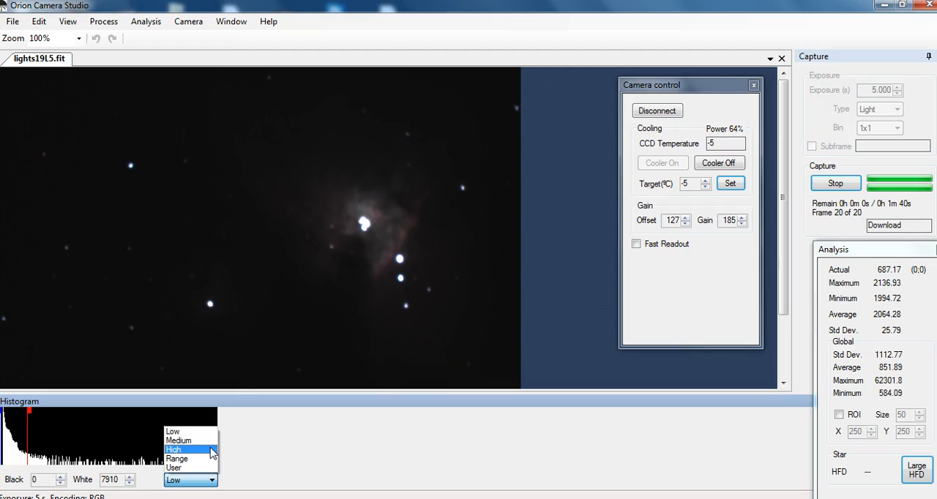
click(178, 441)
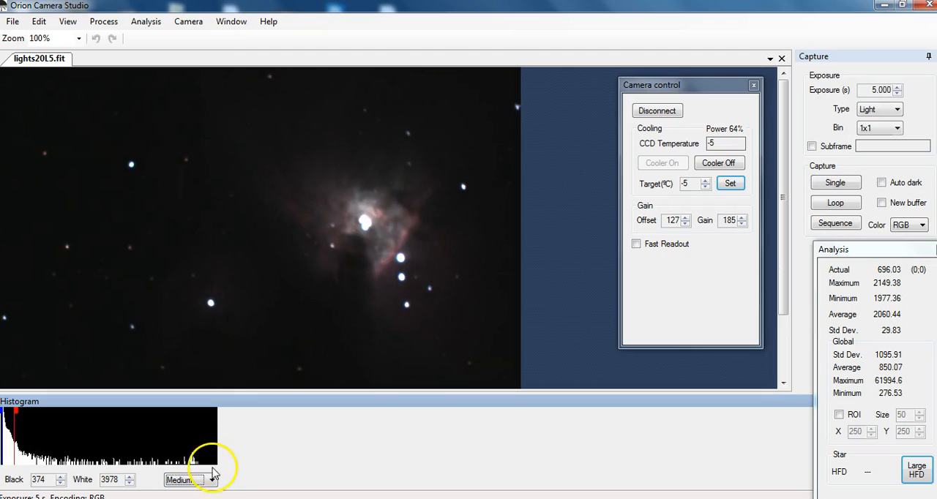
click(189, 480)
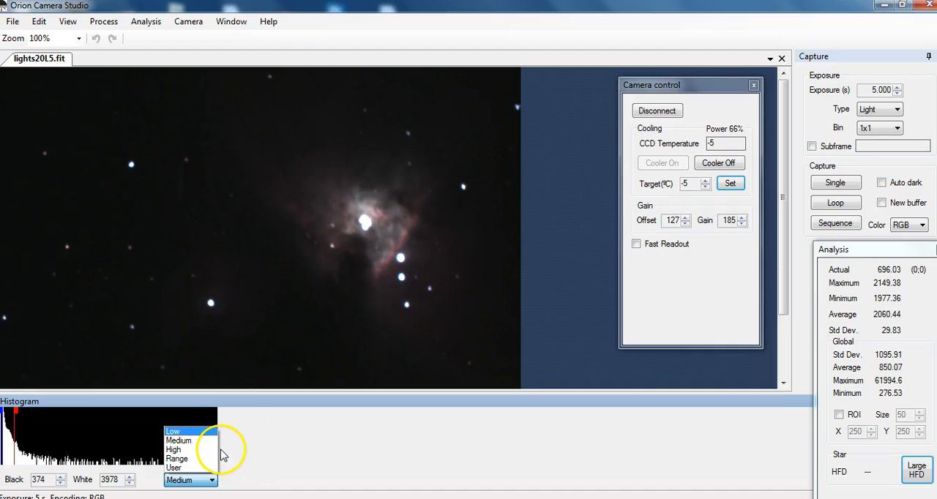
click(173, 450)
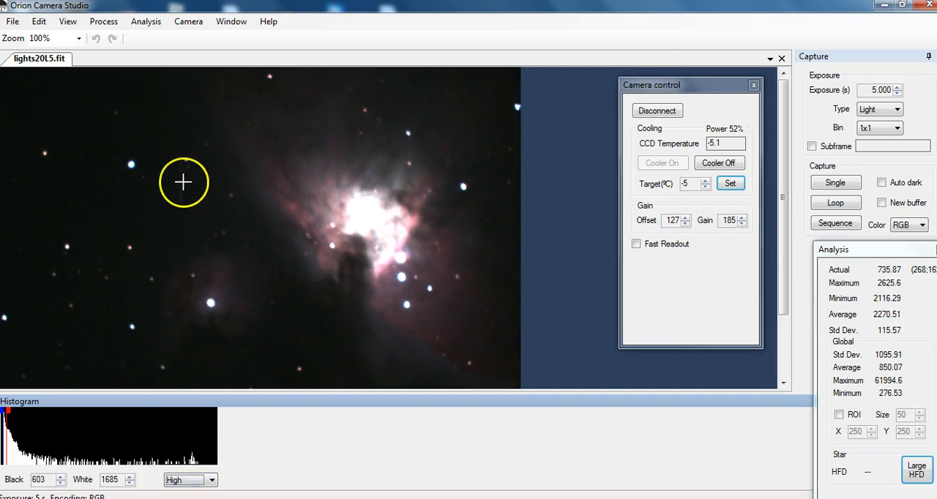
mouse_move(289, 385)
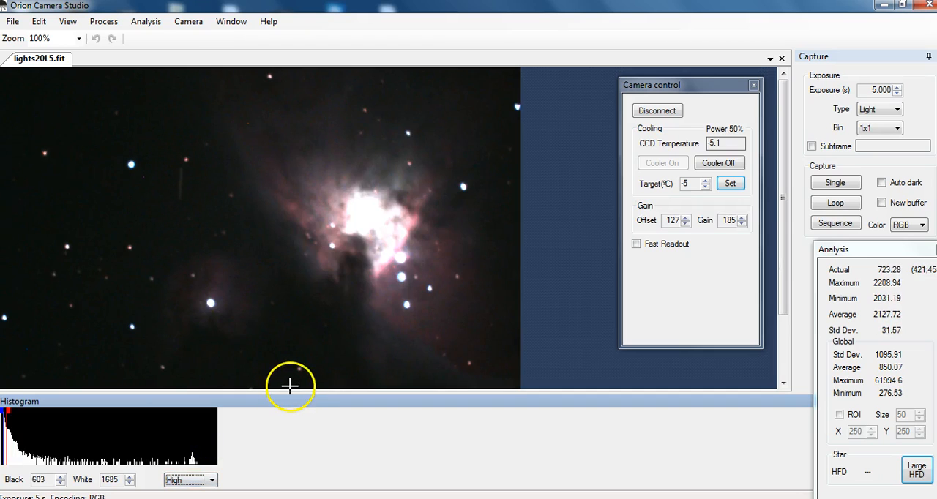
click(835, 182)
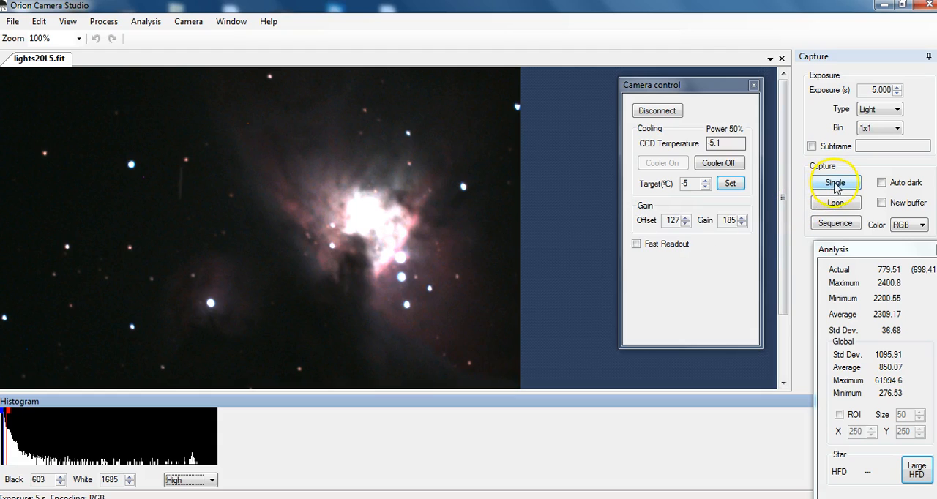
Loop continuous 5-second nebula exposures, then stop the loop.
click(835, 182)
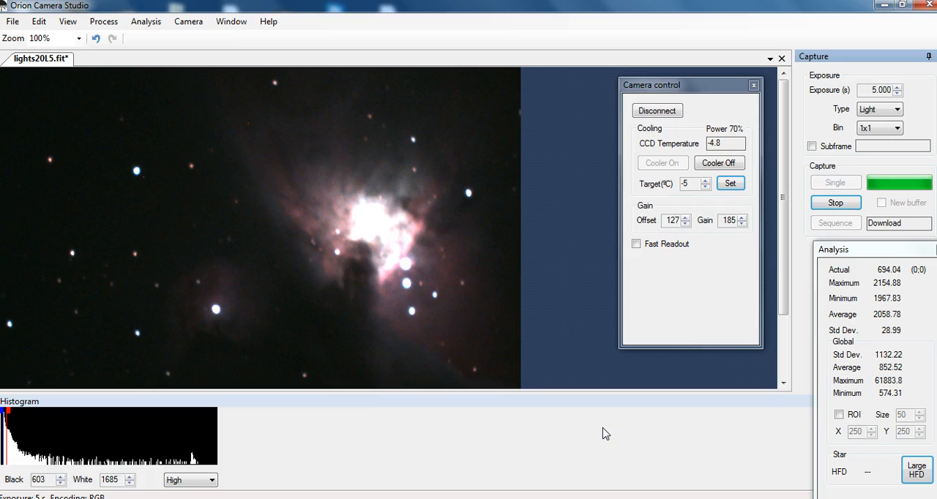
click(835, 202)
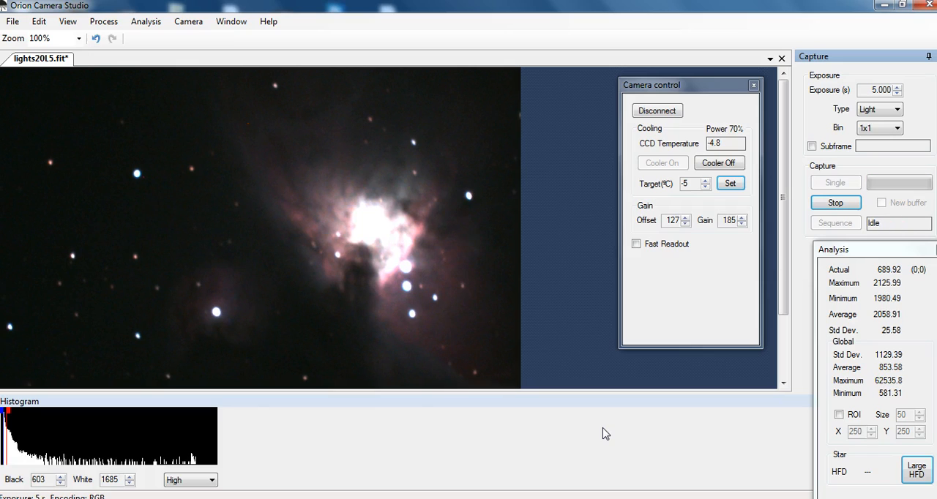